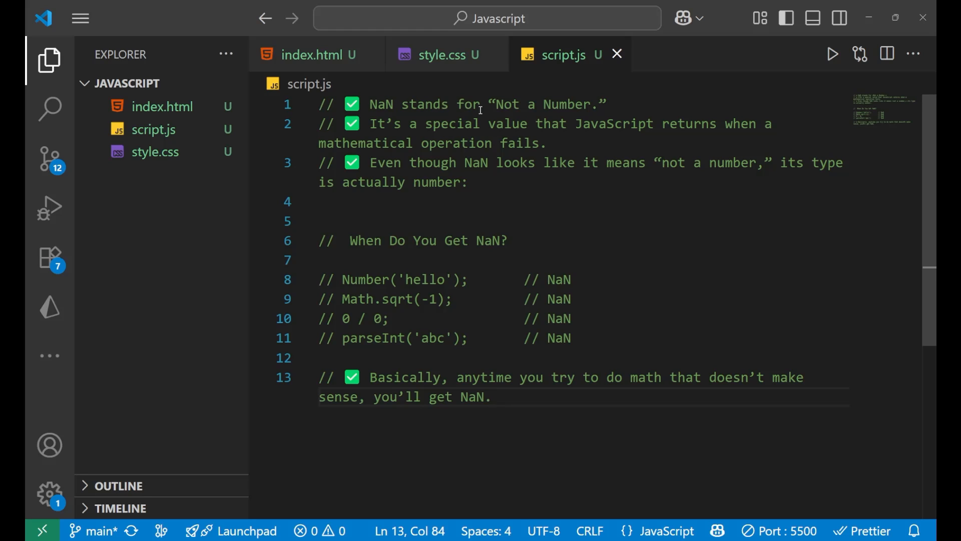
# Step: Highlight 'Not a Number' and 'mathematical operation fails' while reading the intro comments
pyautogui.doubleClick(545, 104)
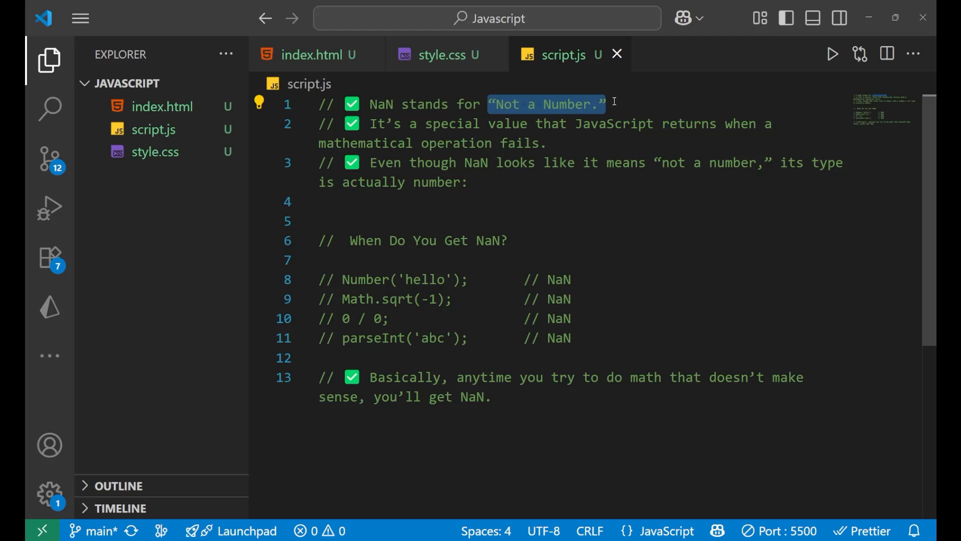
pyautogui.click(677, 124)
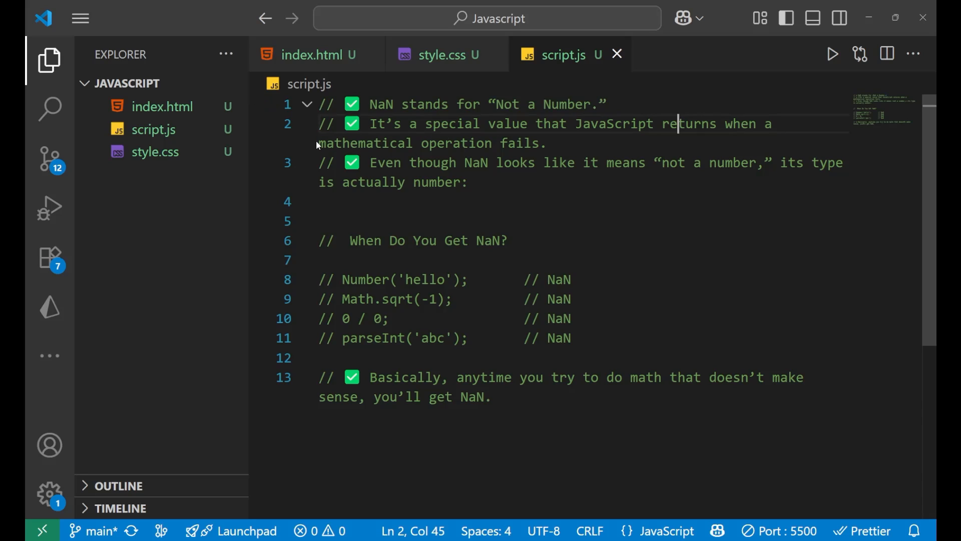
pyautogui.moveTo(318, 143); pyautogui.dragTo(547, 143)
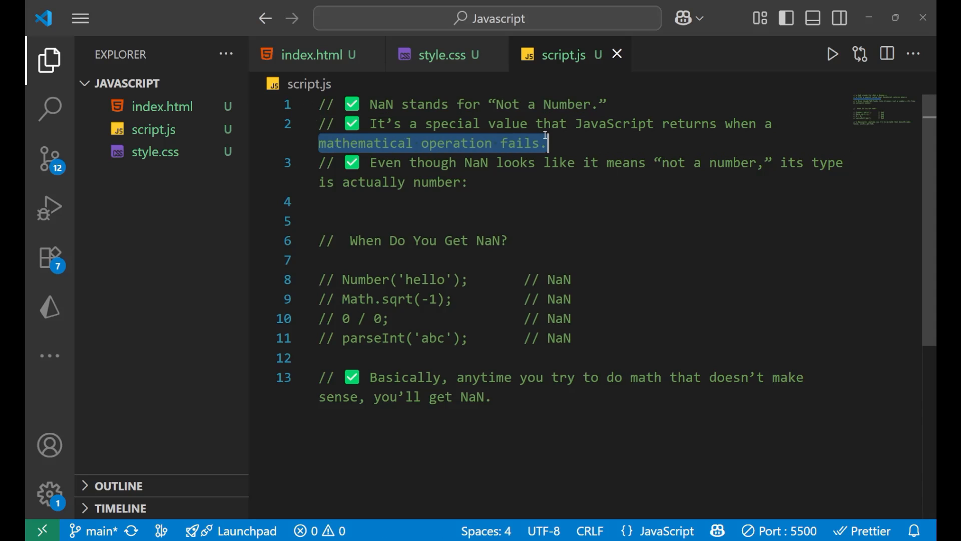
pyautogui.click(552, 143)
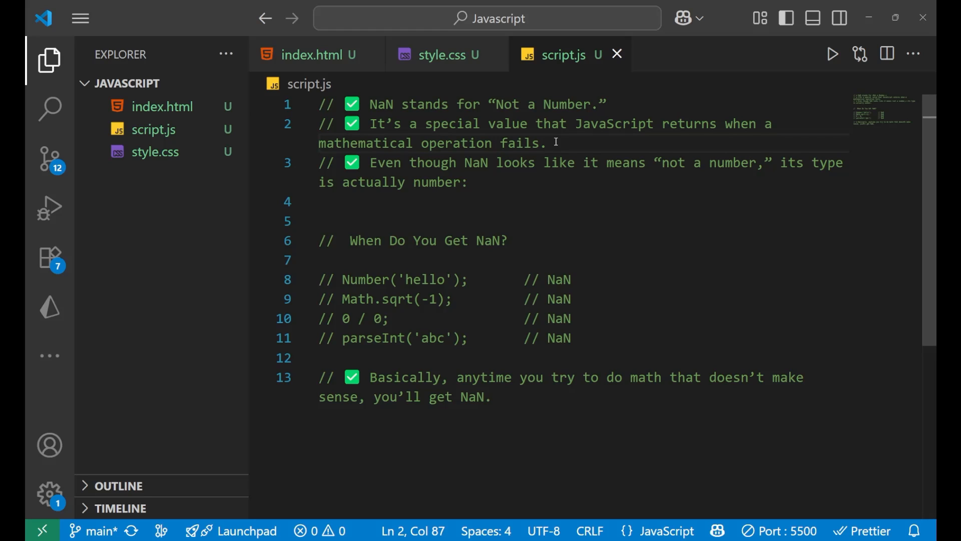
# Step: Select through the third comment about NaN's type before adding blank lines
pyautogui.click(385, 105)
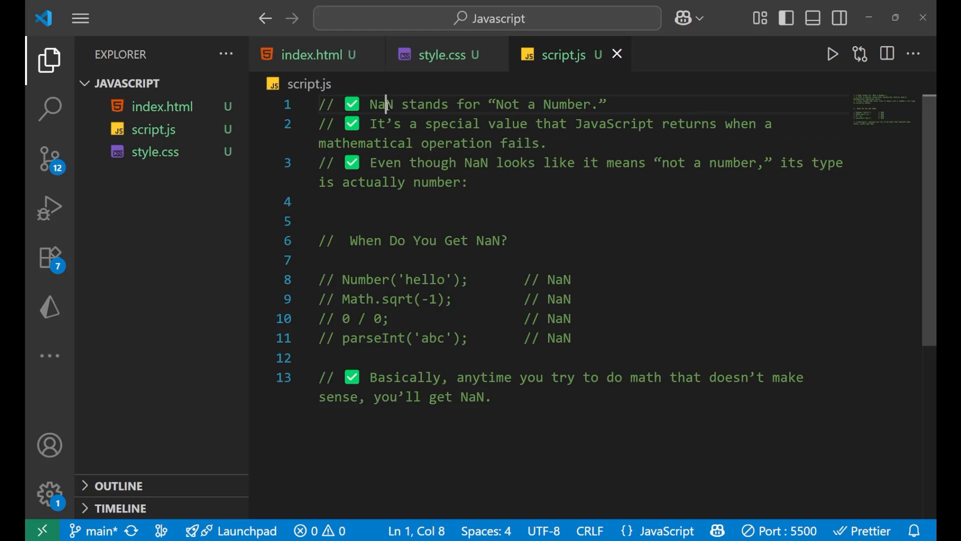
pyautogui.click(549, 144)
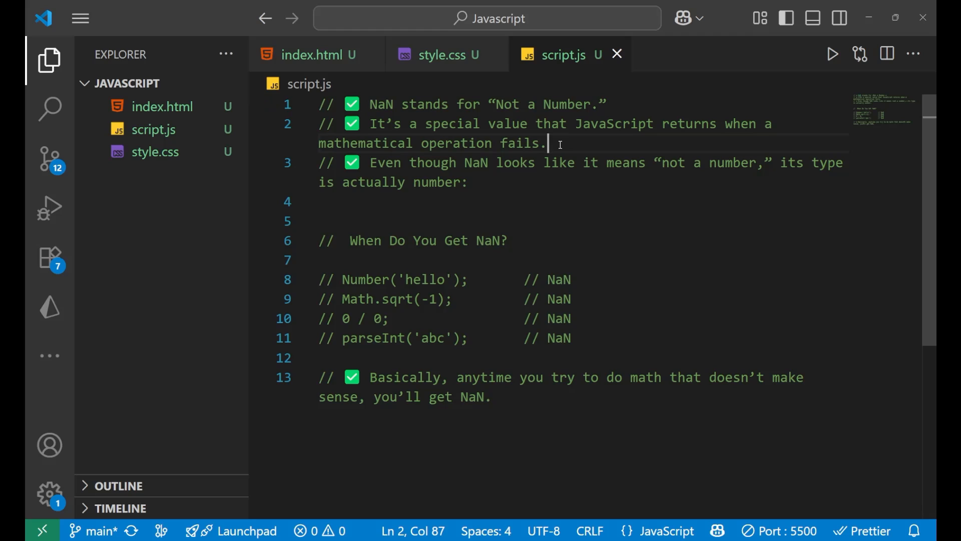
pyautogui.moveTo(371, 163); pyautogui.dragTo(503, 162)
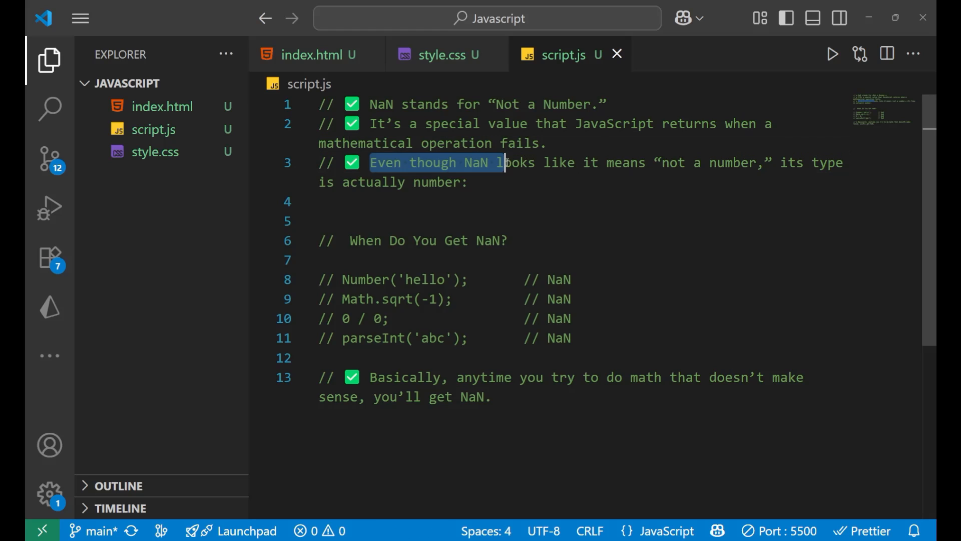
pyautogui.moveTo(501, 162); pyautogui.dragTo(749, 162)
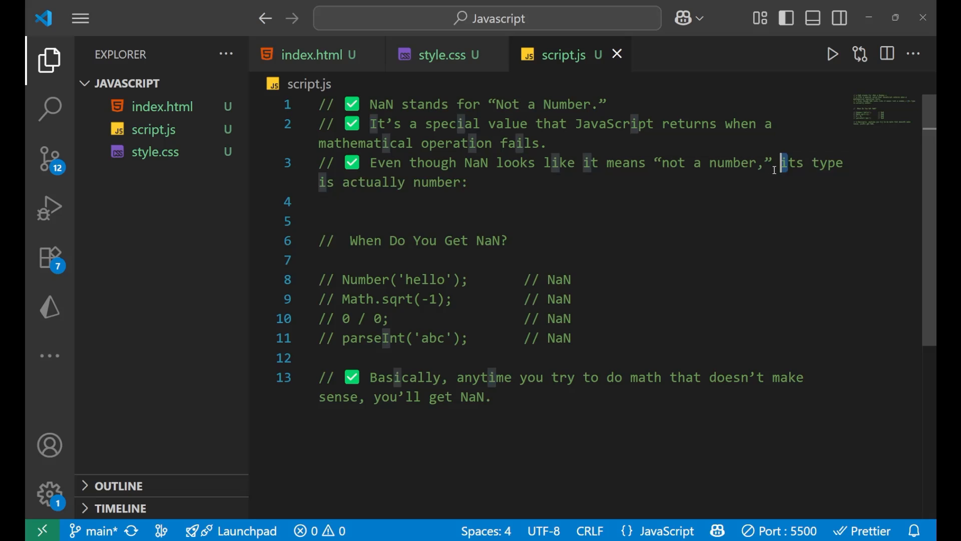
pyautogui.moveTo(778, 162); pyautogui.dragTo(467, 182)
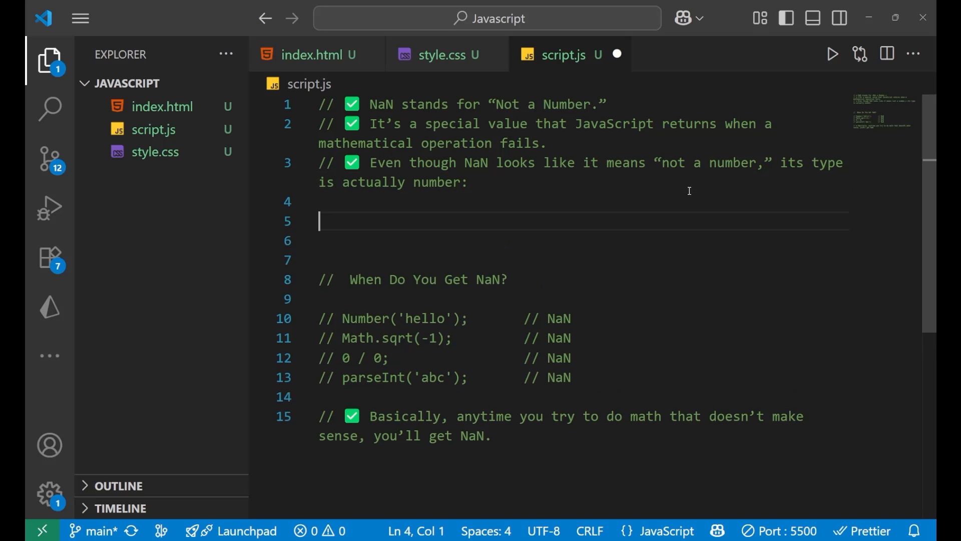
# Step: Write console.log(typeof(NaN)); on line 5
pyautogui.write('console')
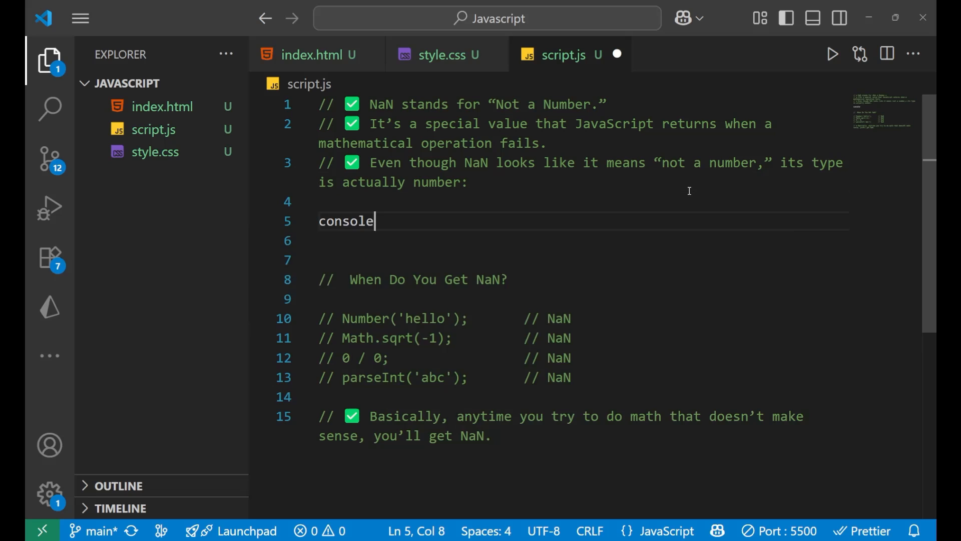
pyautogui.write('.log)')
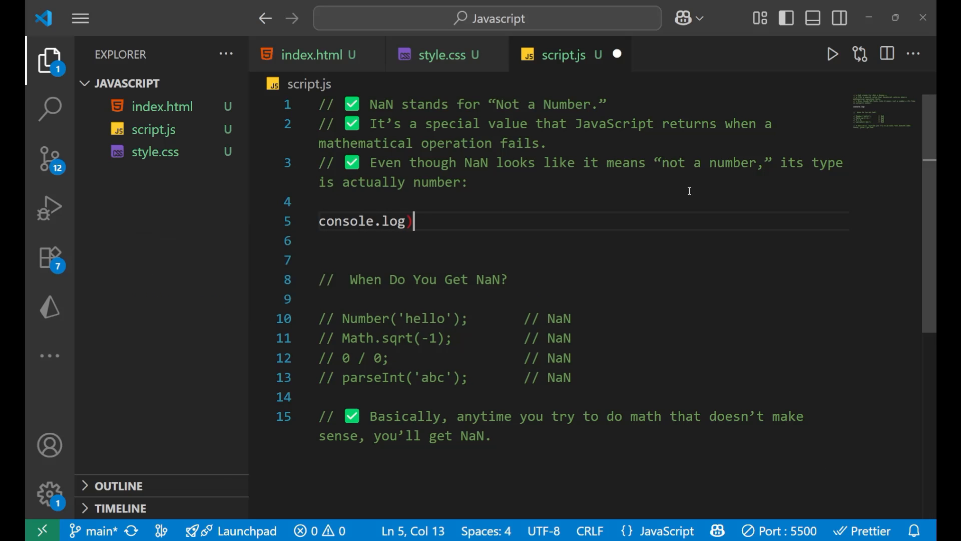
pyautogui.write('tye')
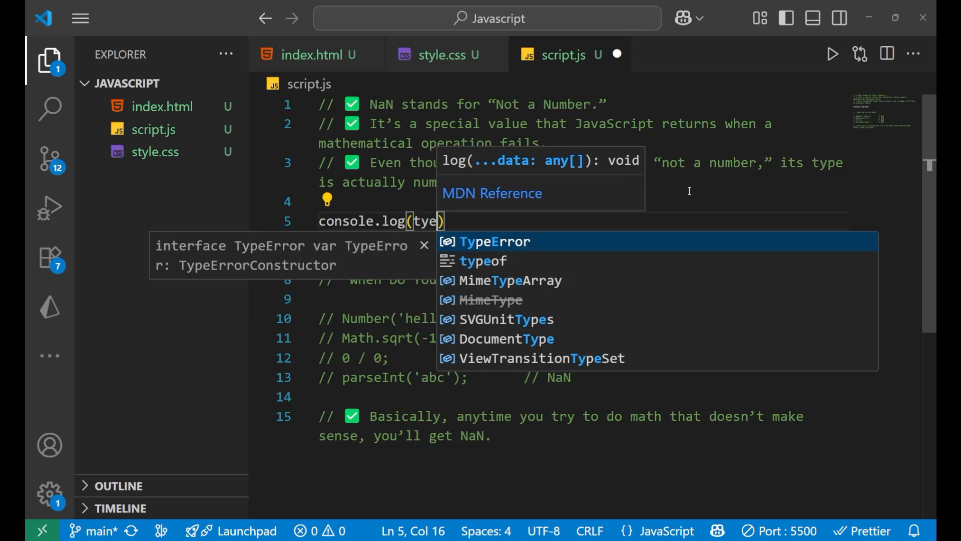
pyautogui.write('typeof')
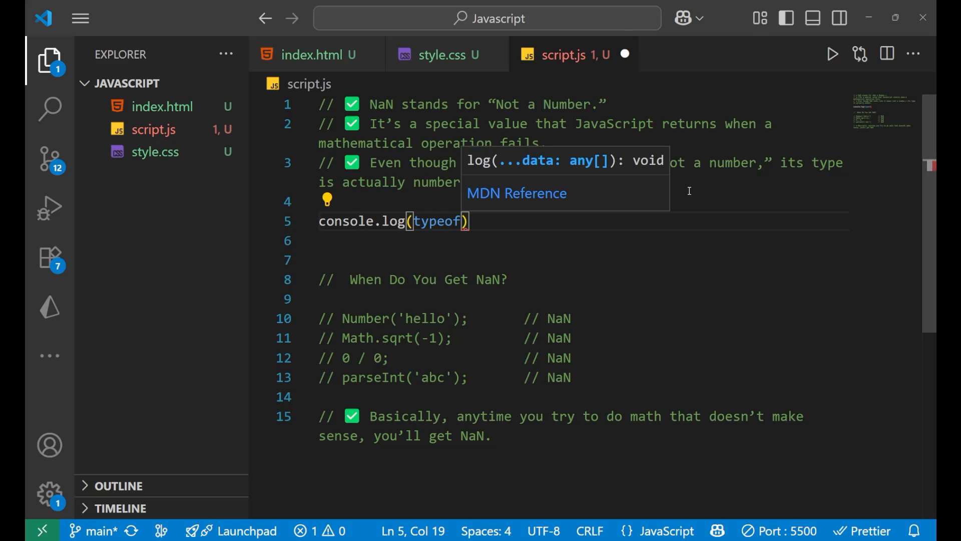
pyautogui.write('(')
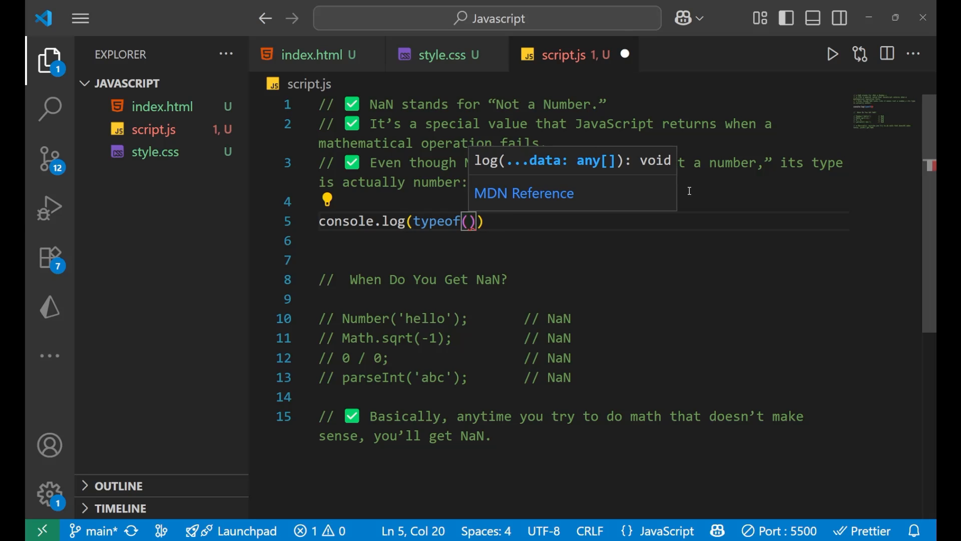
pyautogui.write('NaN')
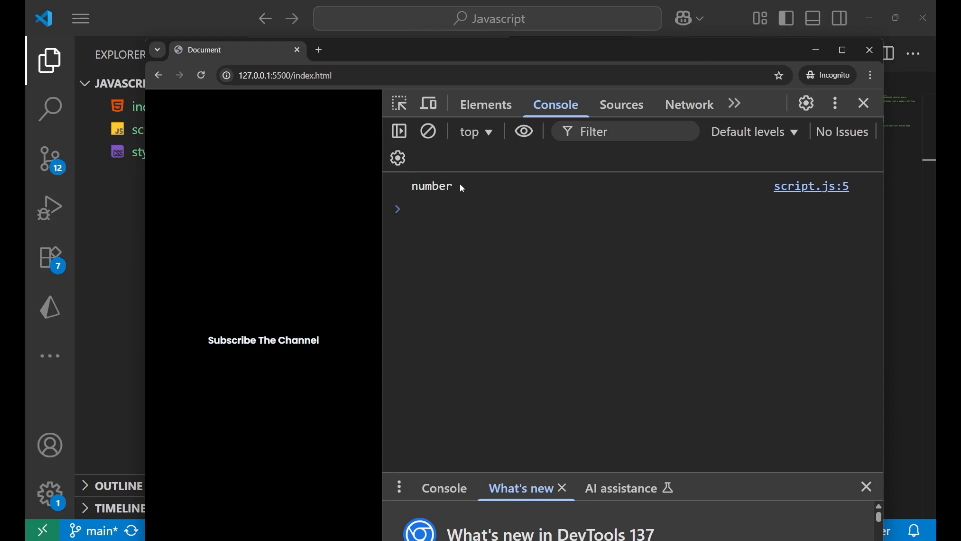
# Step: Confirm the Chrome console prints 'number' from script.js:5
pyautogui.doubleClick(432, 186)
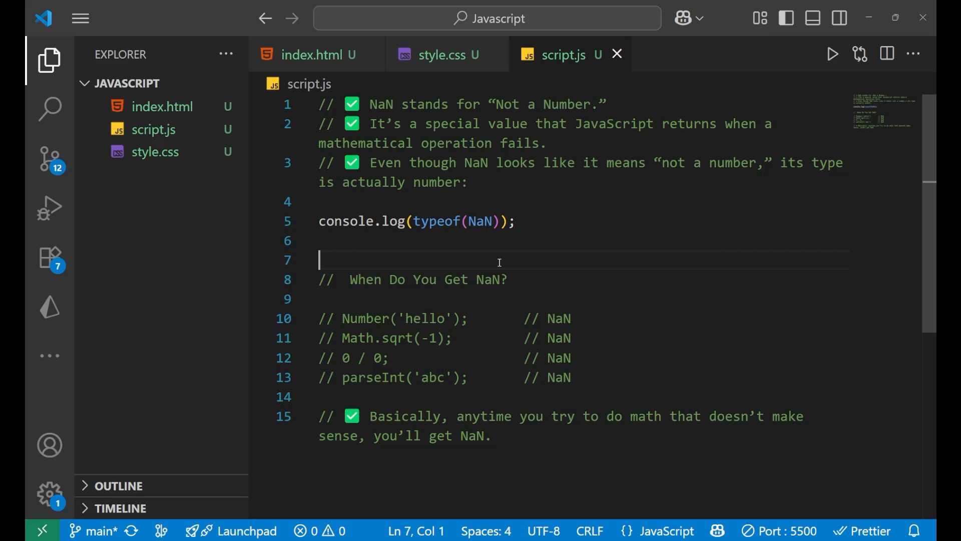
pyautogui.moveTo(486, 221)
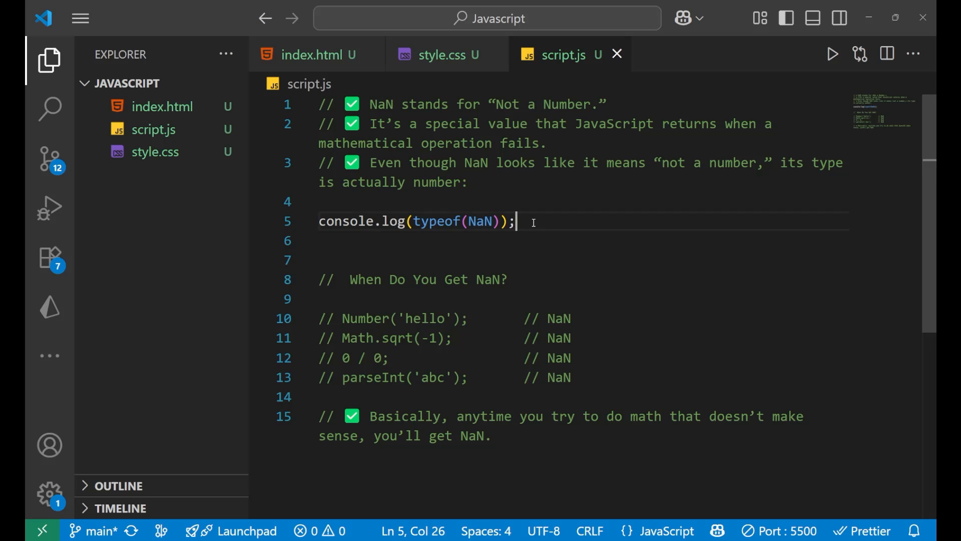
# Step: Comment out the typeof log and wrap Number('hello') in console.log via clog
pyautogui.press('ctrl+/')
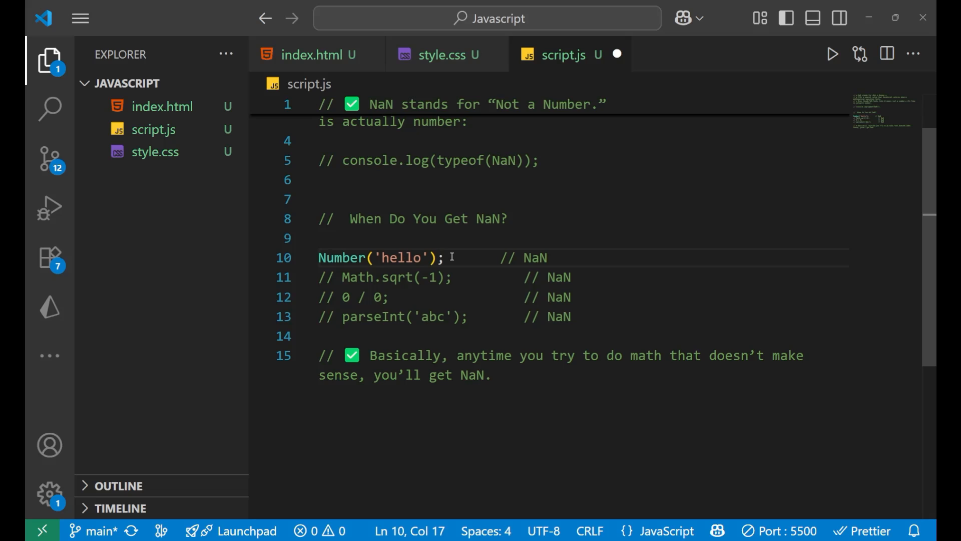
pyautogui.click(368, 258)
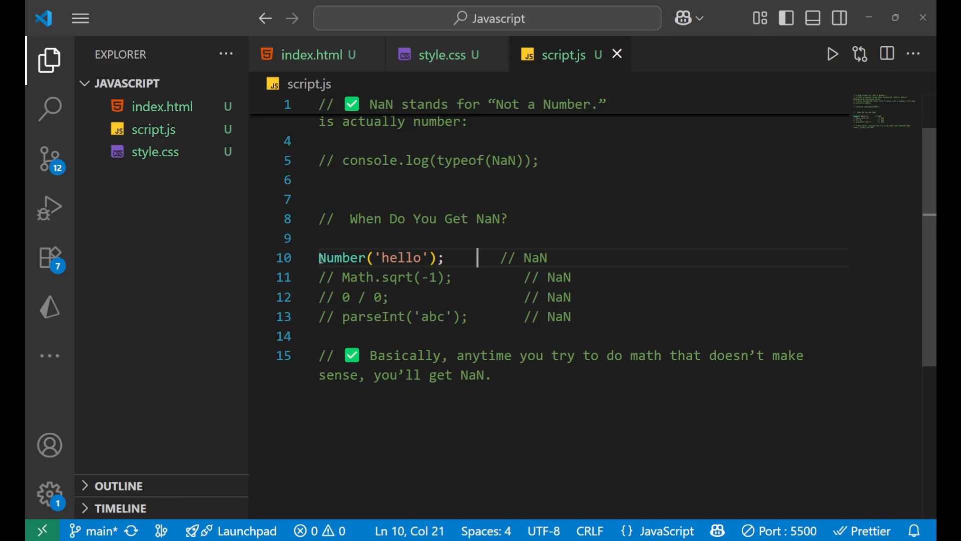
pyautogui.write('clog')
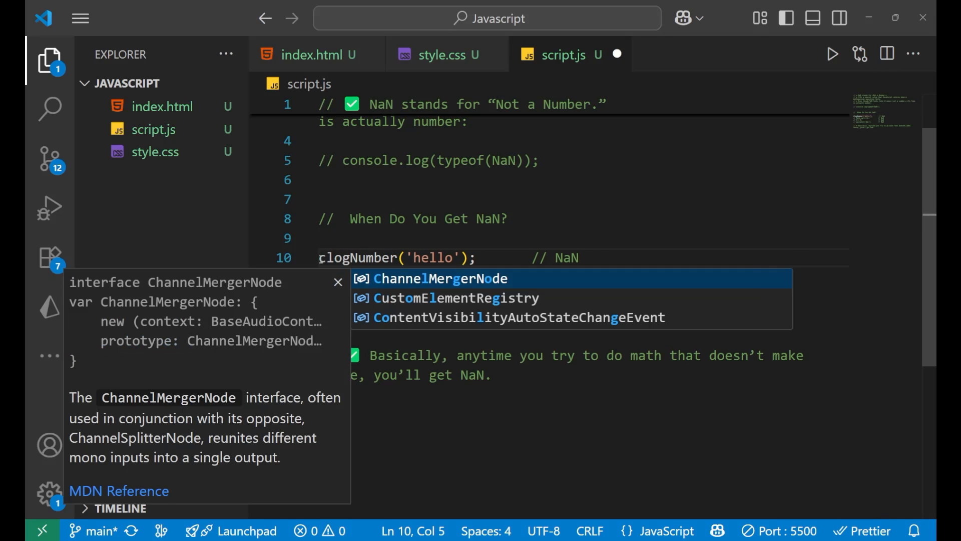
pyautogui.press('Escape')
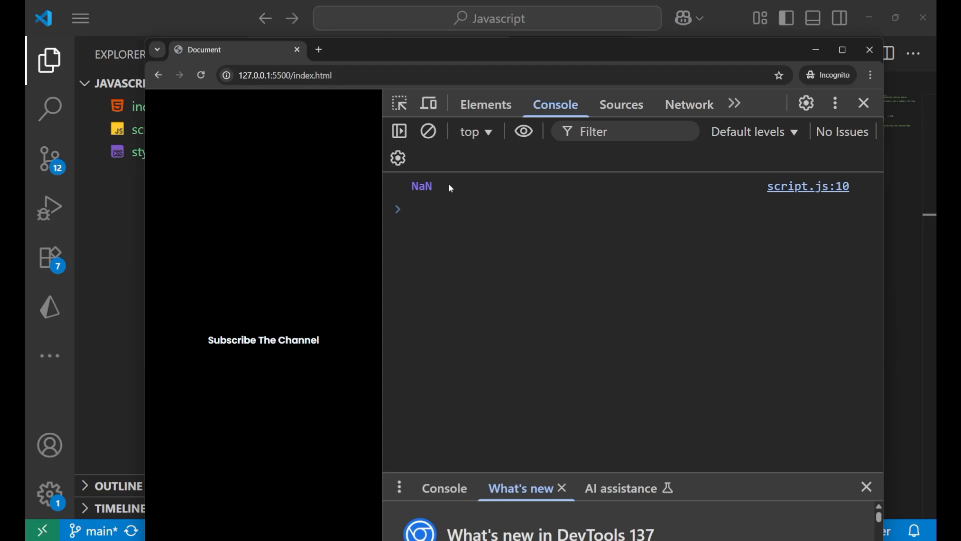
pyautogui.press('alt+tab')
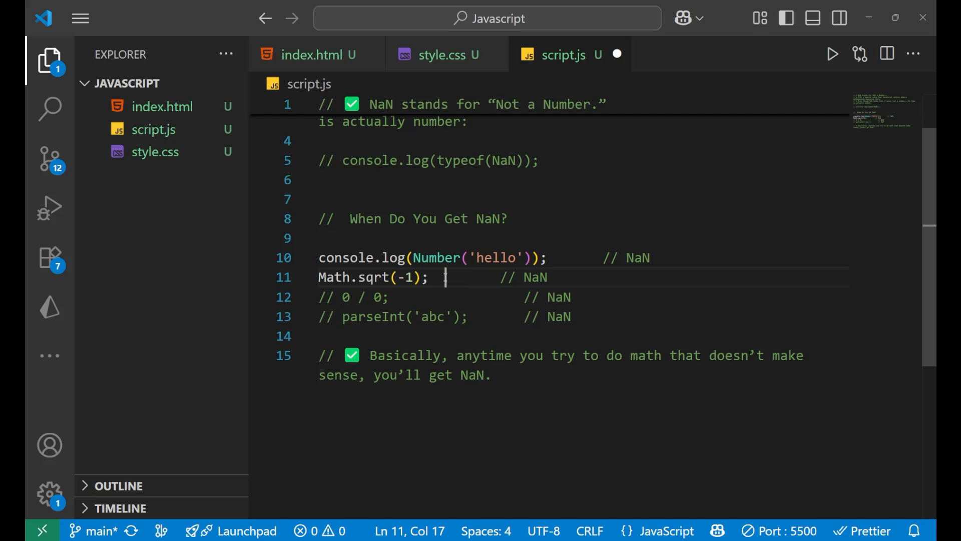
# Step: Review the Number('hello'), Math.sqrt(-1), 0/0, parseInt('abc') examples and add blank lines below
pyautogui.doubleClick(534, 277)
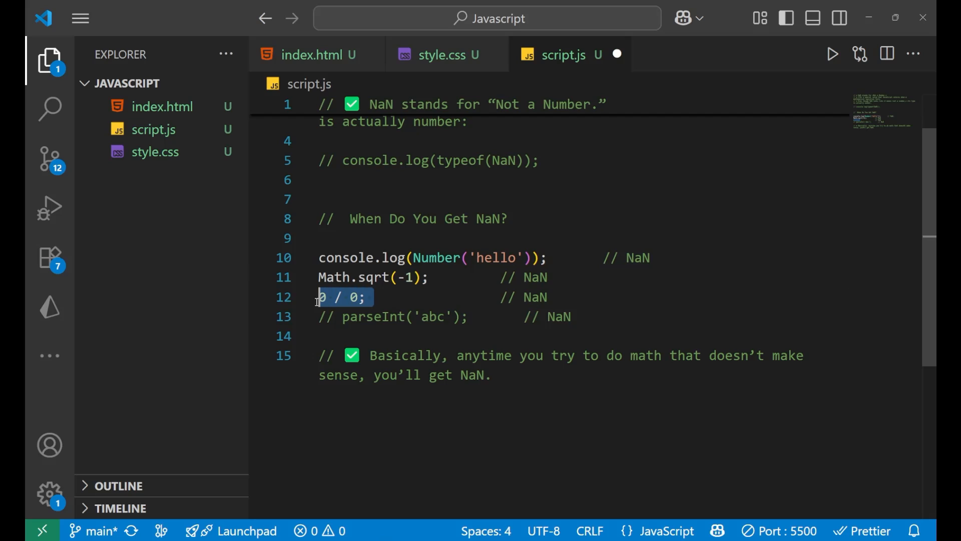
pyautogui.click(407, 297)
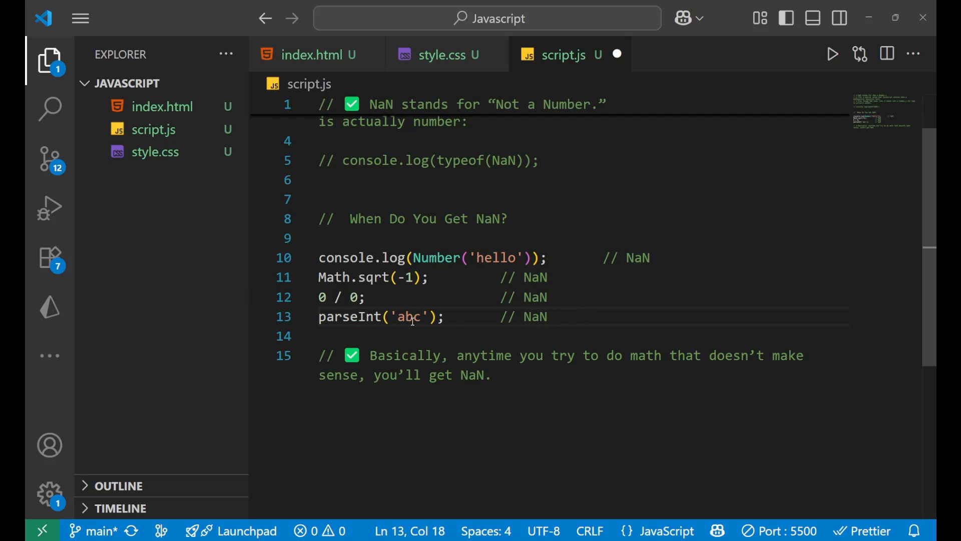
pyautogui.doubleClick(407, 316)
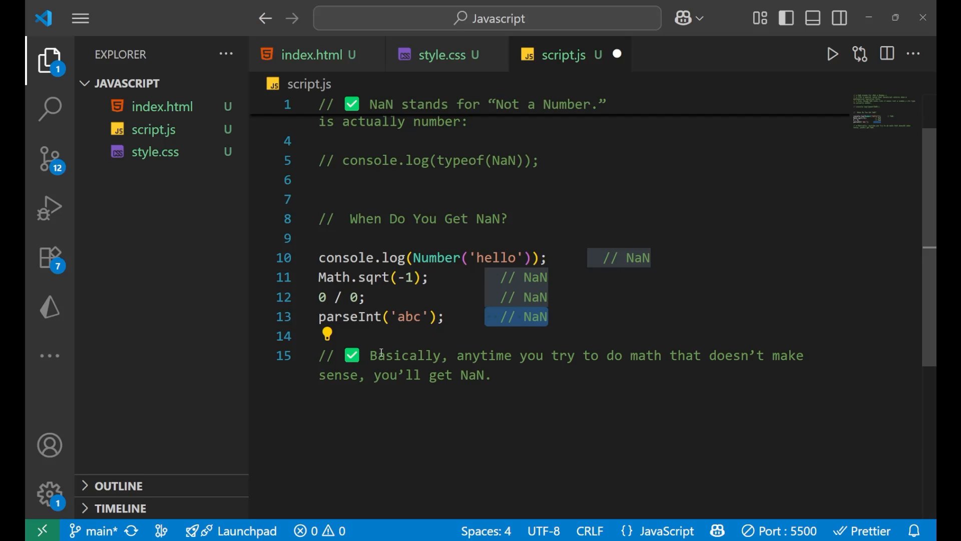
pyautogui.click(670, 356)
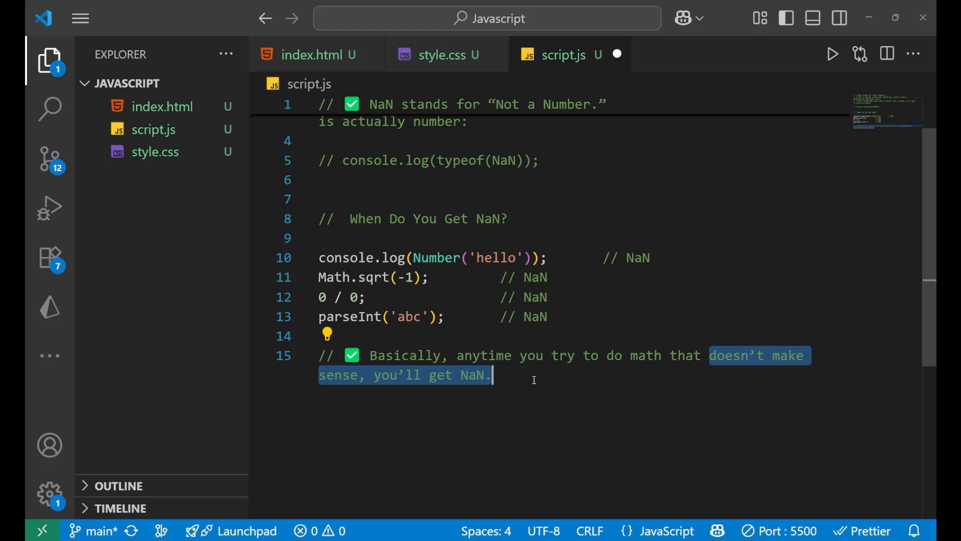
pyautogui.click(491, 375)
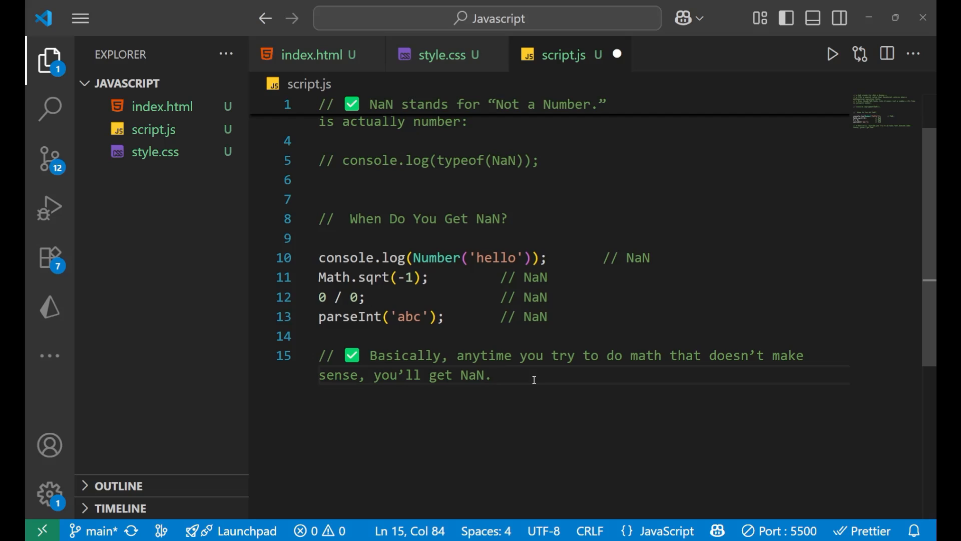
pyautogui.press('Enter')
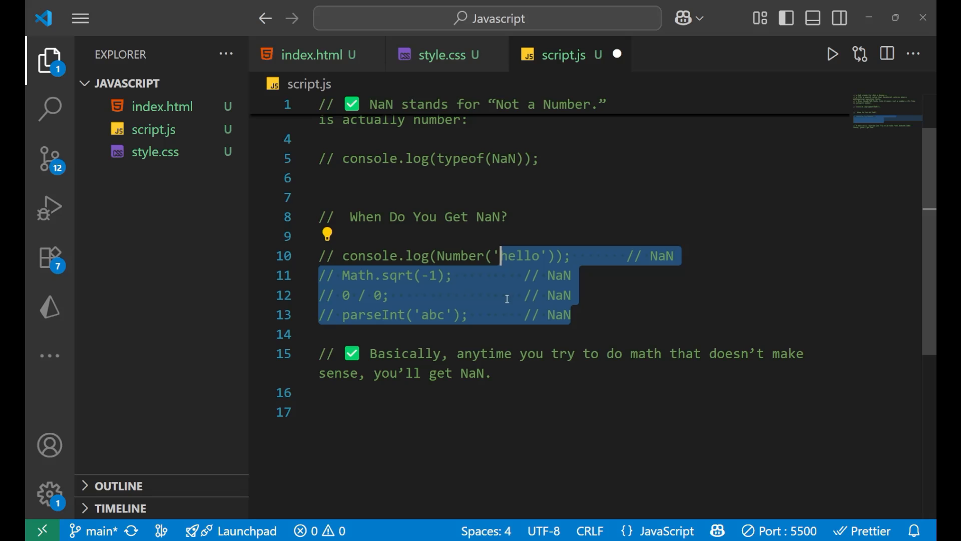
# Step: Add console.log(NaN === NaN); on line 17 using the clog snippet
pyautogui.write('clog')
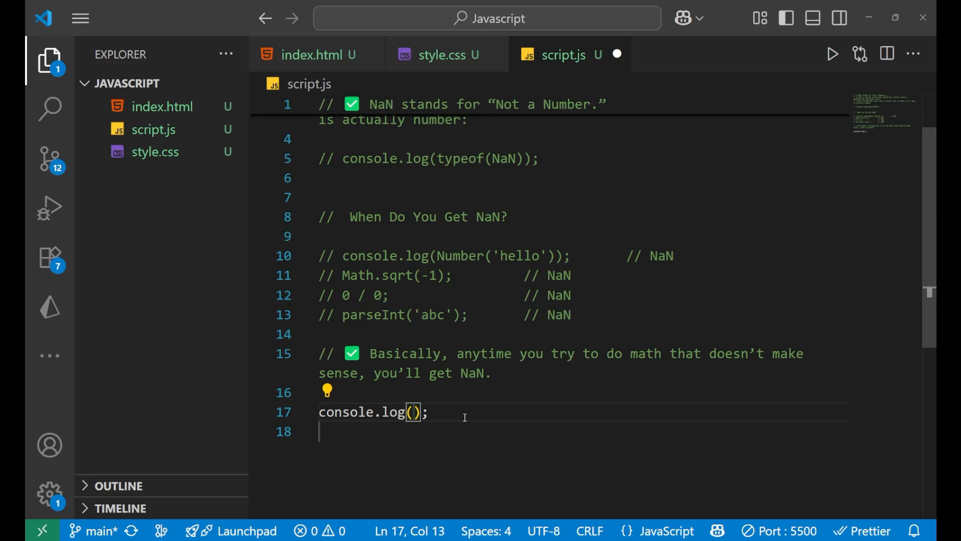
pyautogui.write('NaN')
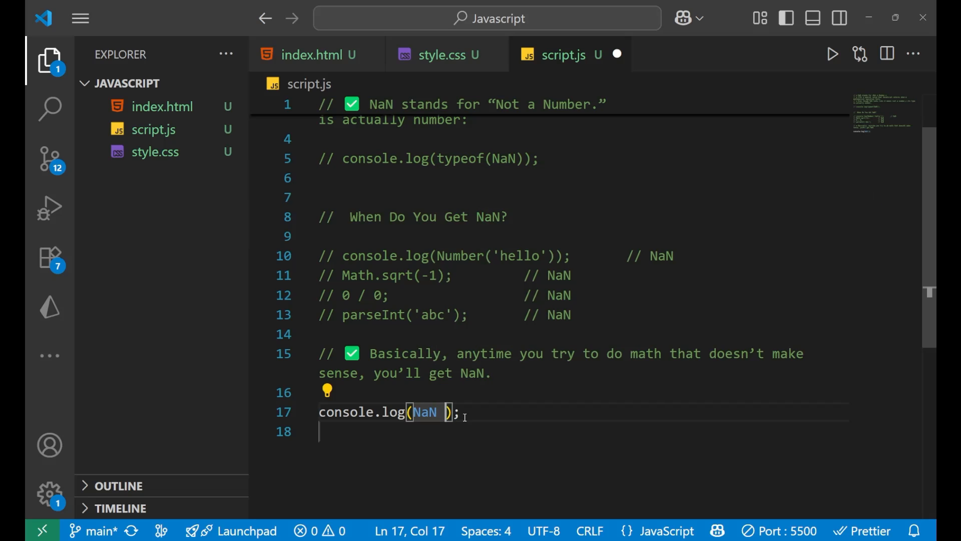
pyautogui.write('===')
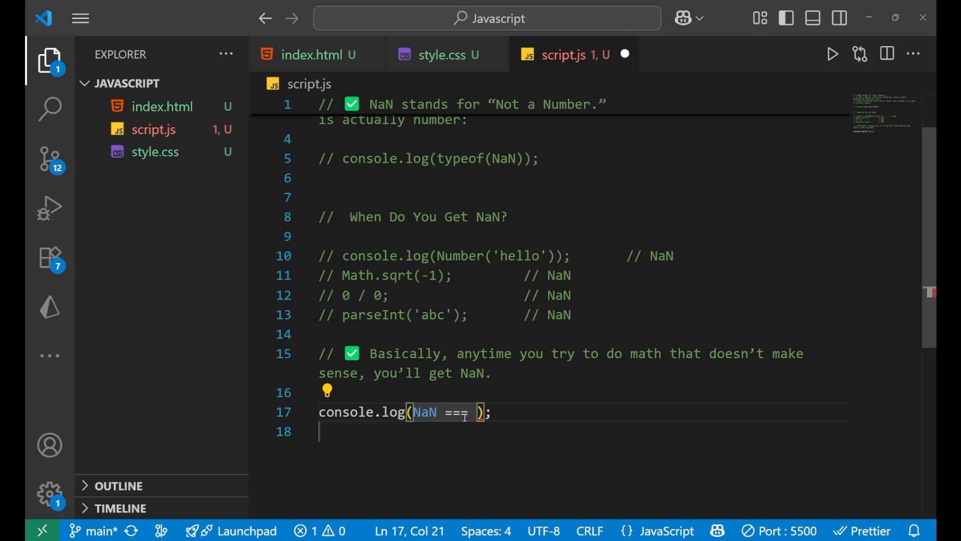
pyautogui.write('NaN')
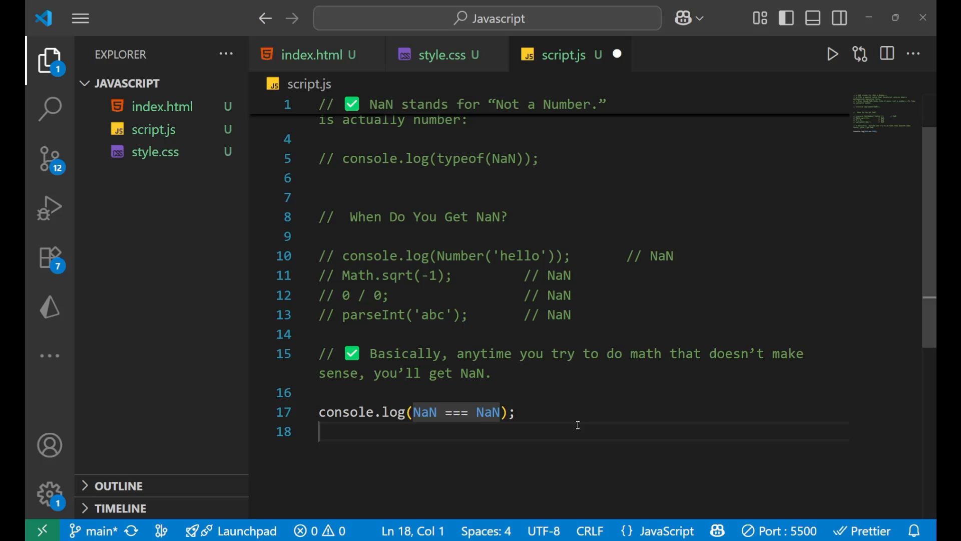
pyautogui.click(517, 412)
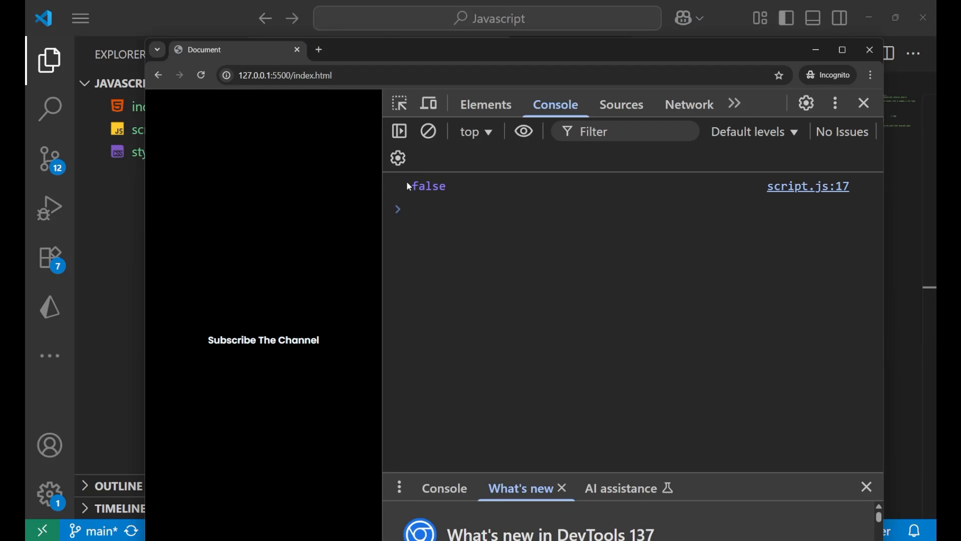
pyautogui.doubleClick(428, 185)
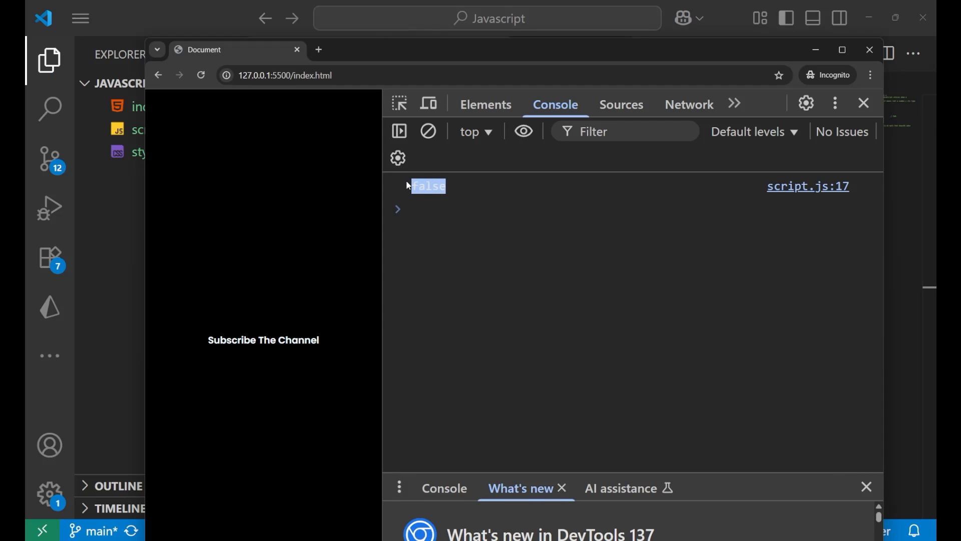
pyautogui.moveTo(156, 232)
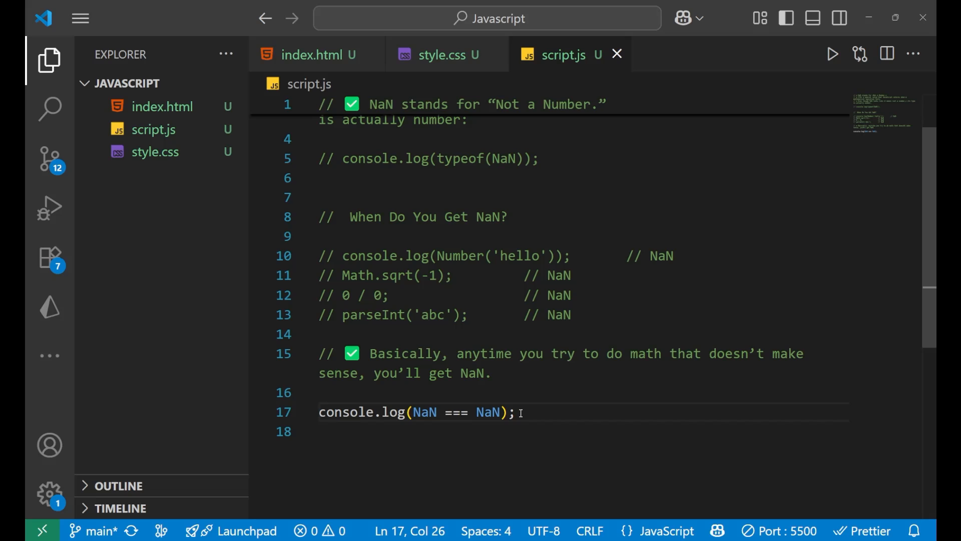
# Step: Comment out the NaN === NaN line and add a // isNaN() note
pyautogui.write('//')
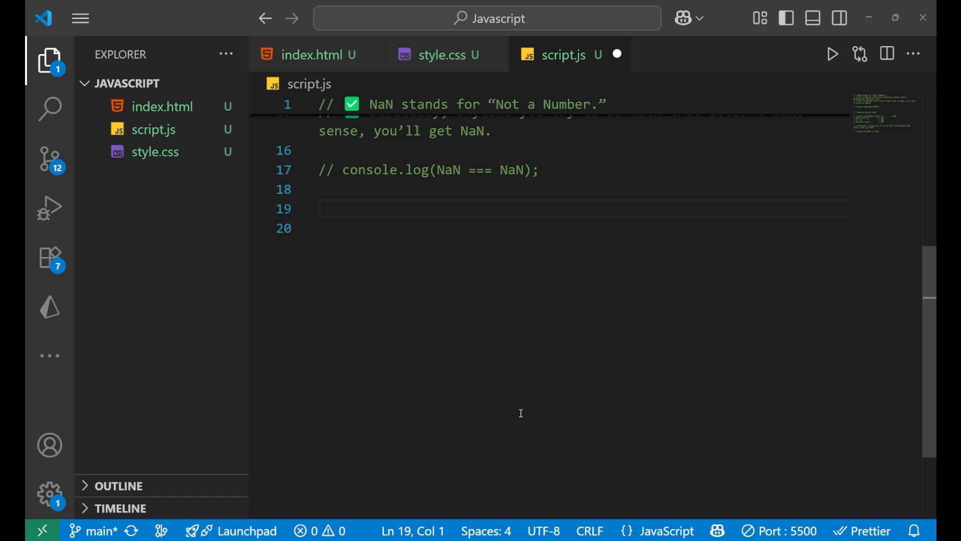
pyautogui.write('i')
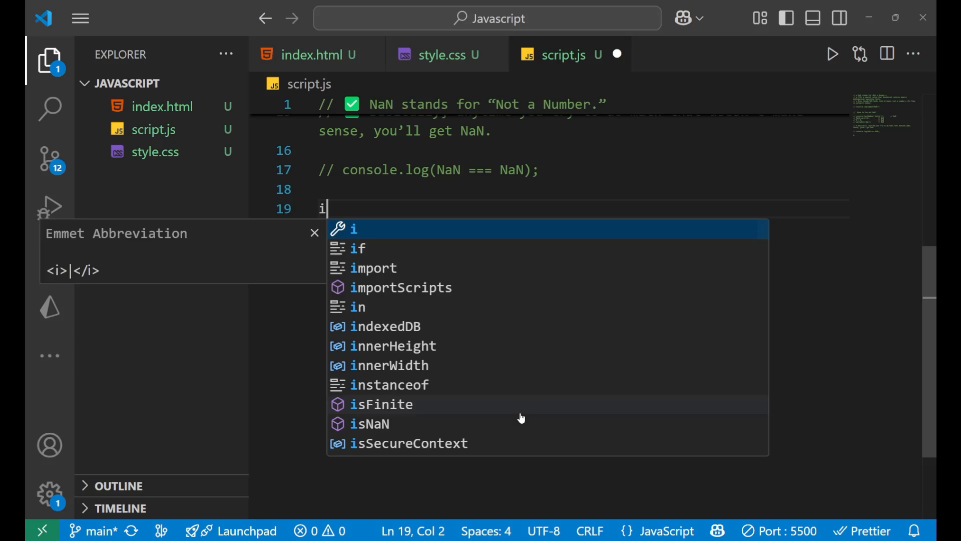
pyautogui.write('sNana')
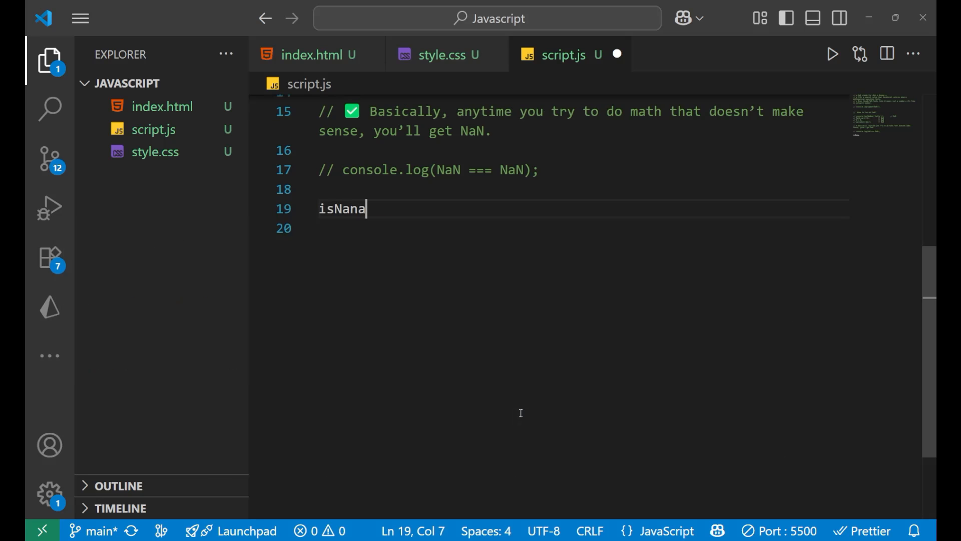
pyautogui.write('();')
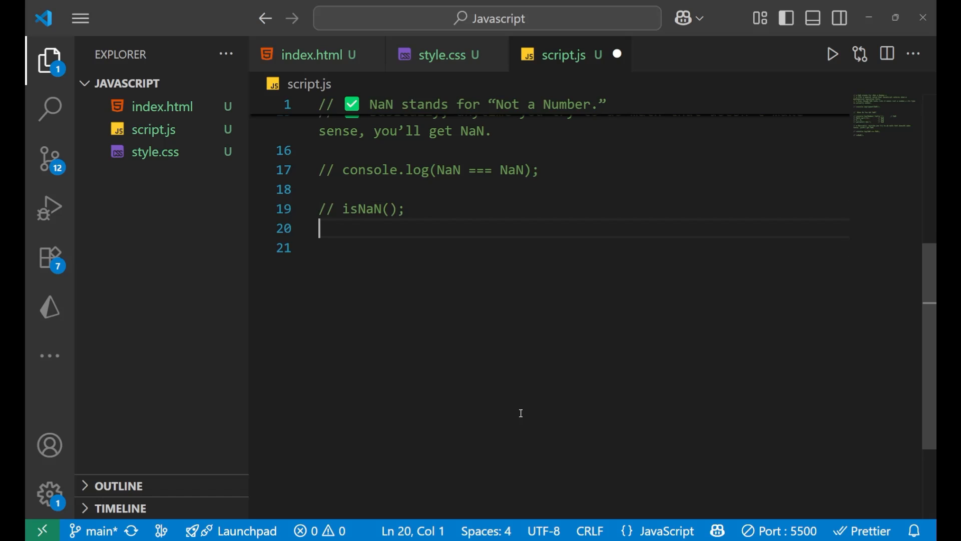
# Step: Write isNaN("hello"); on line 21
pyautogui.write('isNana')
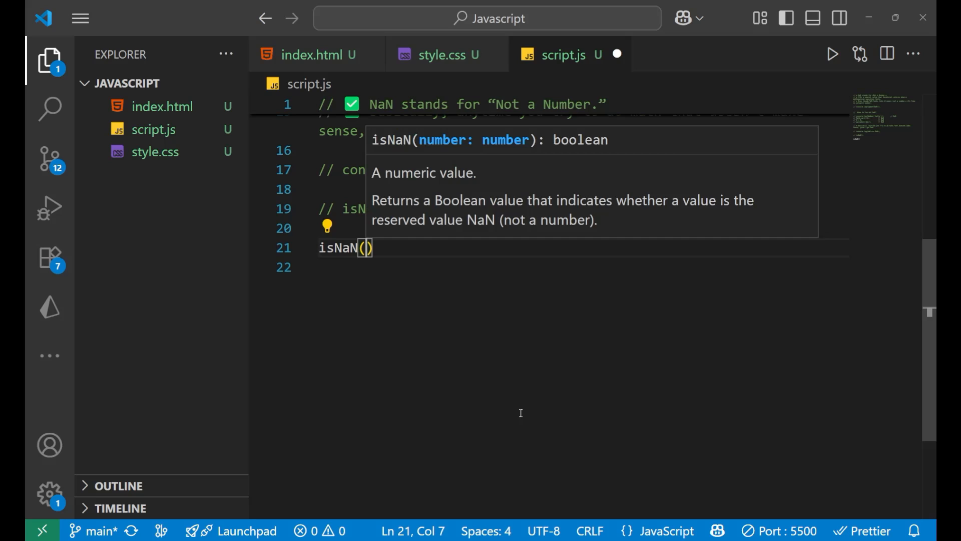
pyautogui.write('"hel')
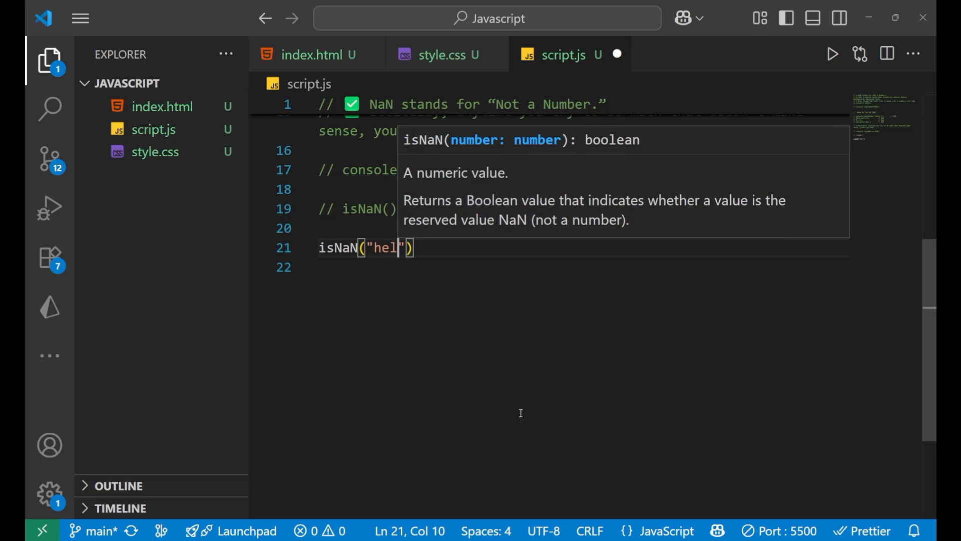
pyautogui.write('lo')
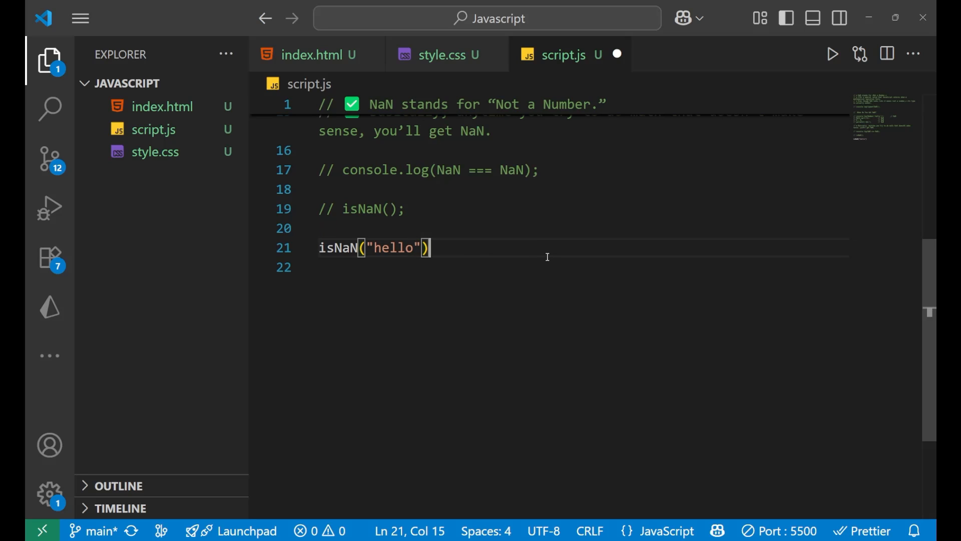
pyautogui.write(';')
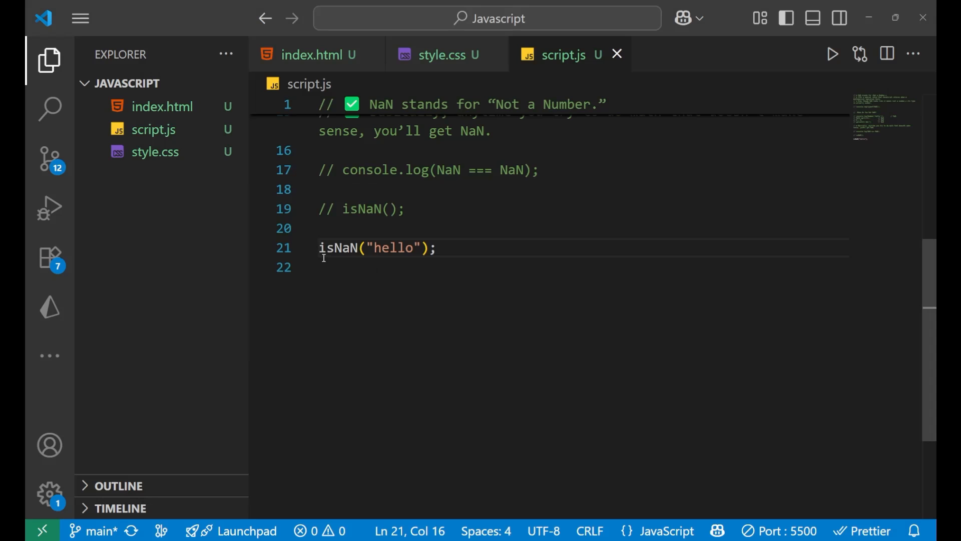
pyautogui.write('clo')
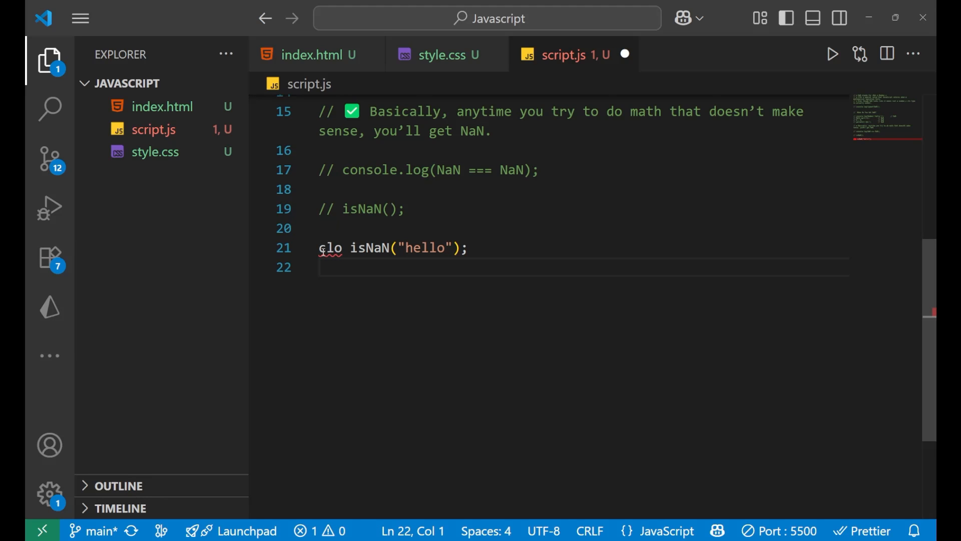
# Step: Wrap isNaN("hello") in console.log on line 21, then select the isNaN name
pyautogui.click(344, 248)
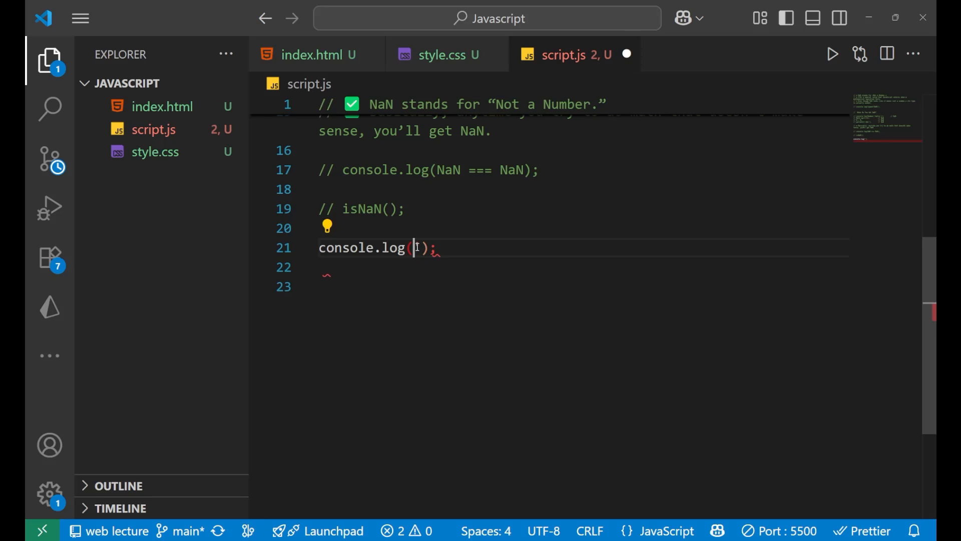
pyautogui.write('isNaN("hello")')
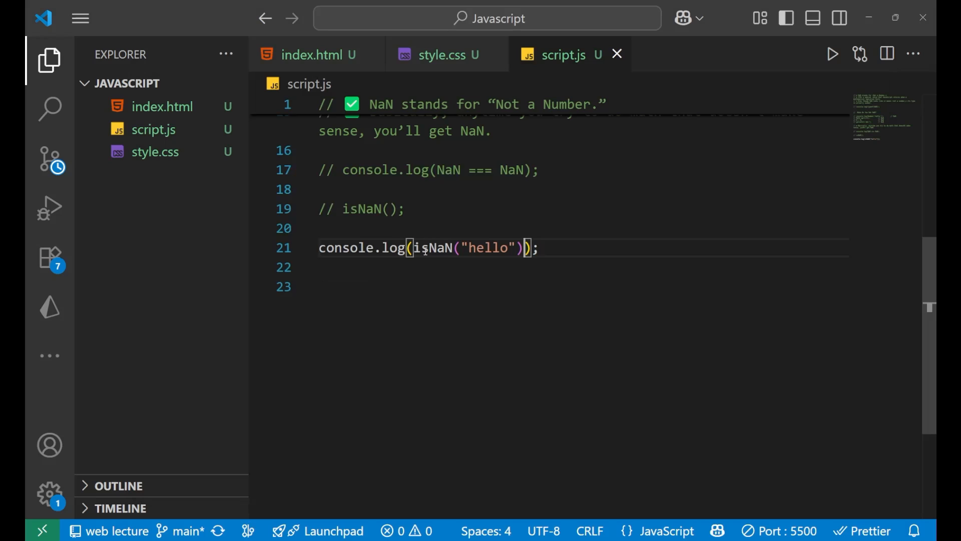
pyautogui.moveTo(513, 307)
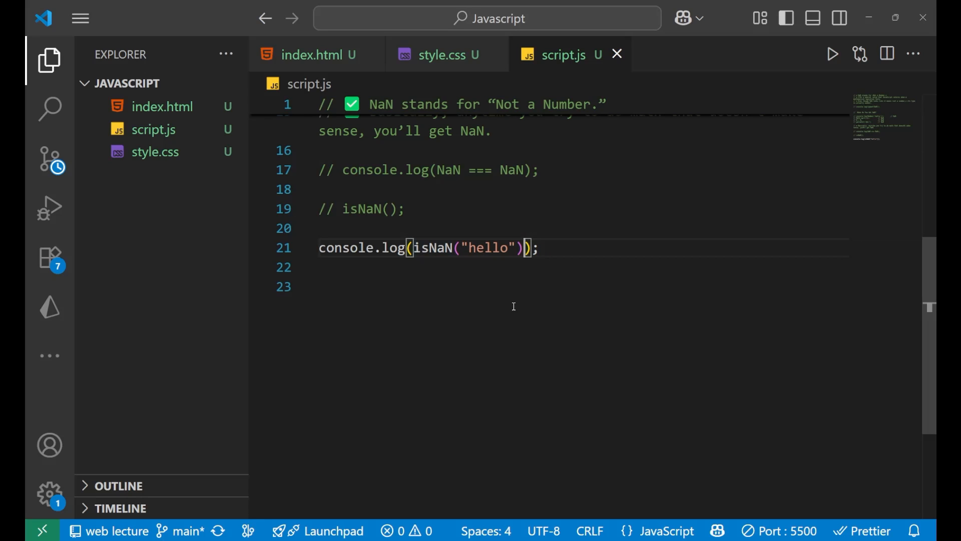
pyautogui.moveTo(489, 251)
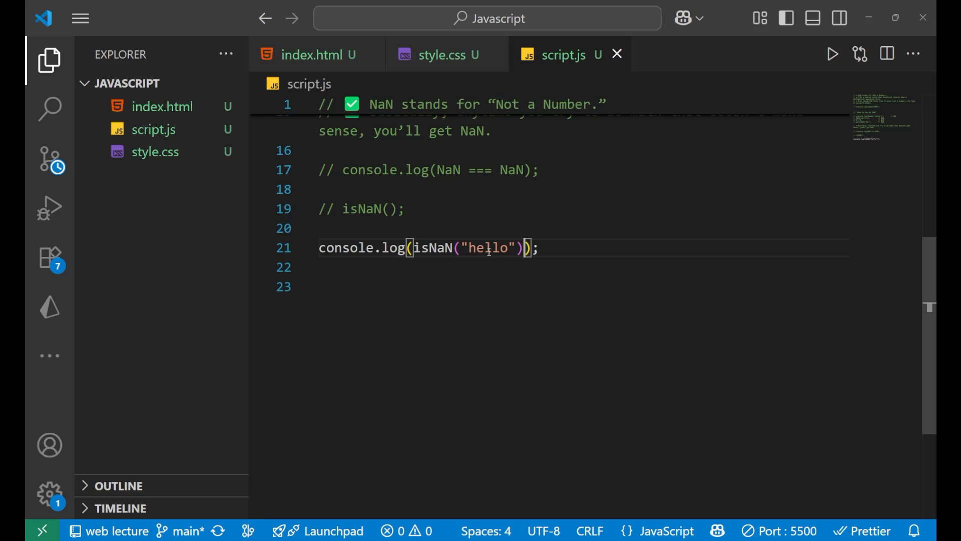
pyautogui.doubleClick(487, 248)
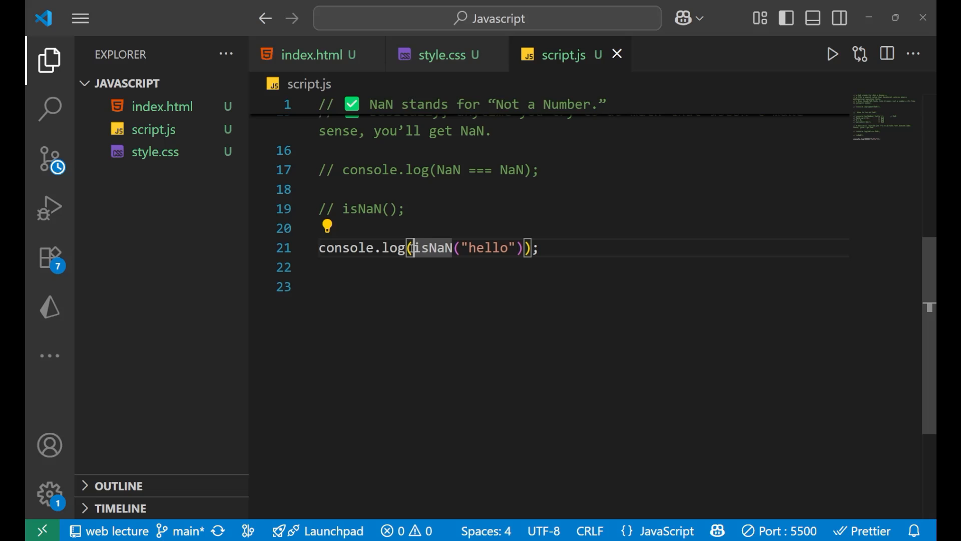
# Step: Change line 21 to Number.isNaN("hello") and dismiss the git repository warning
pyautogui.write('Number.')
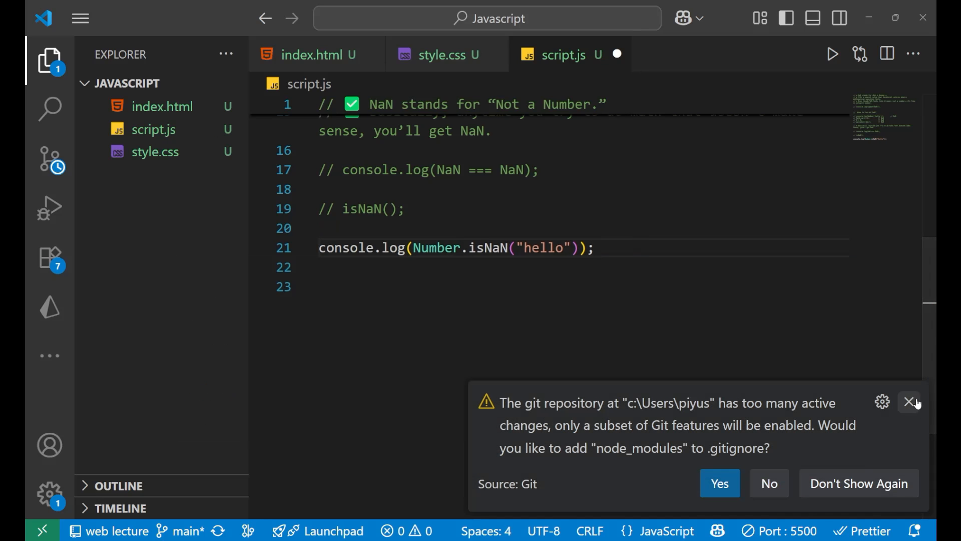
pyautogui.click(910, 402)
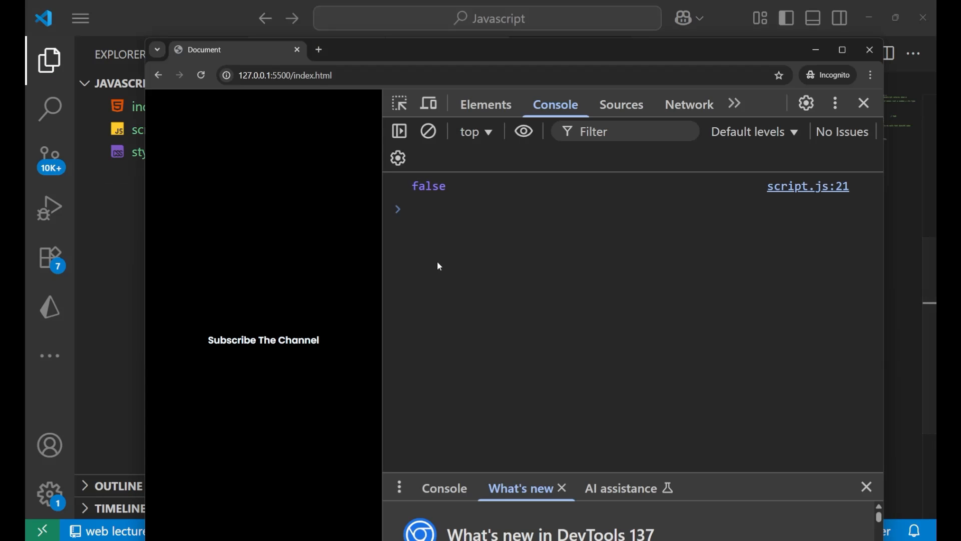
pyautogui.moveTo(475, 238)
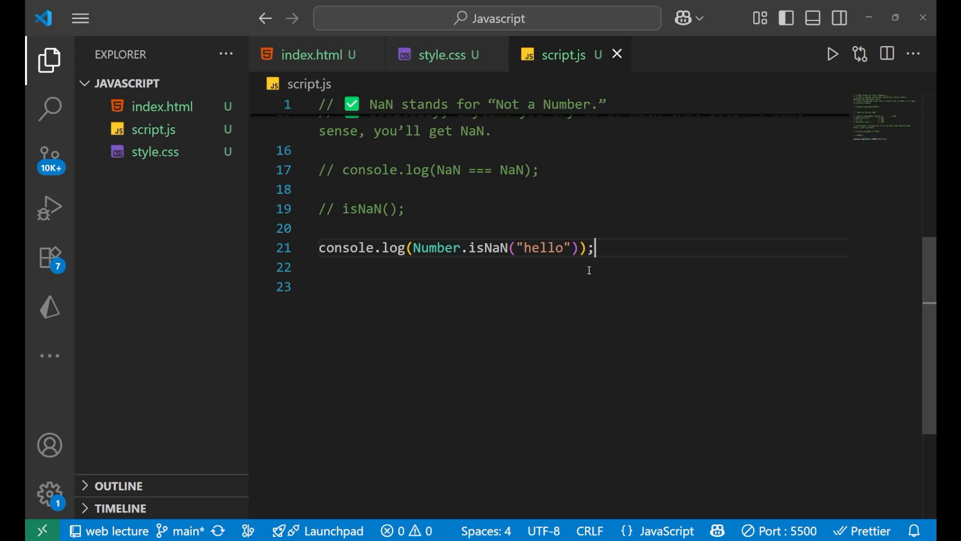
pyautogui.moveTo(535, 253)
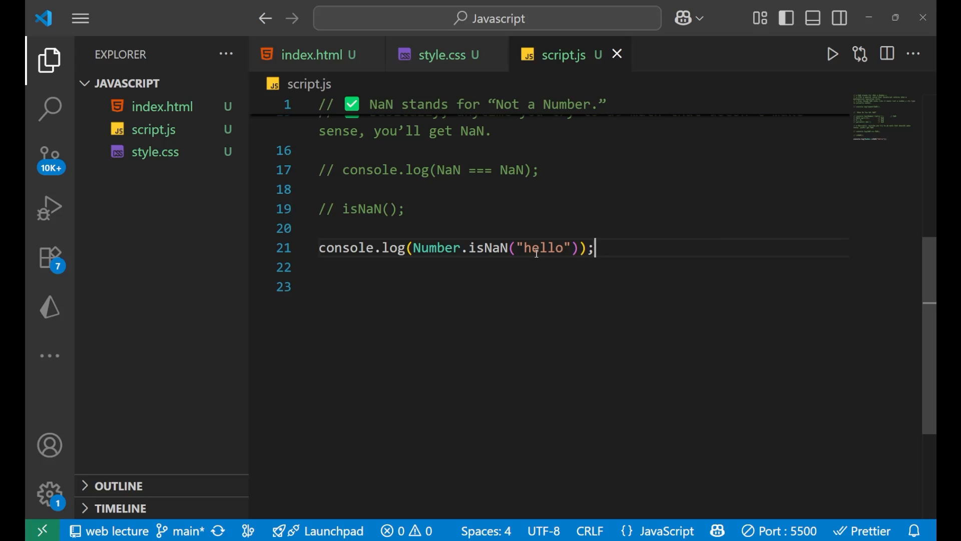
pyautogui.doubleClick(541, 248)
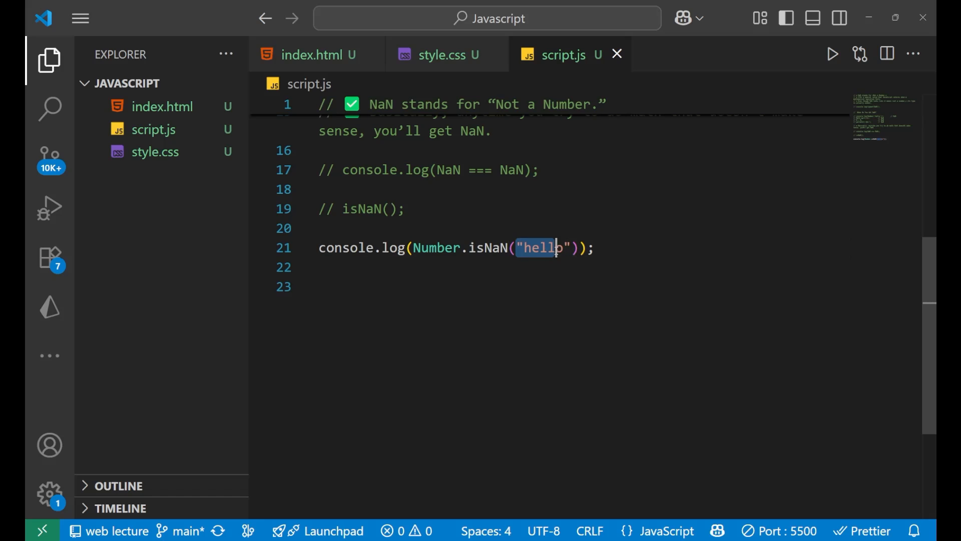
pyautogui.click(595, 247)
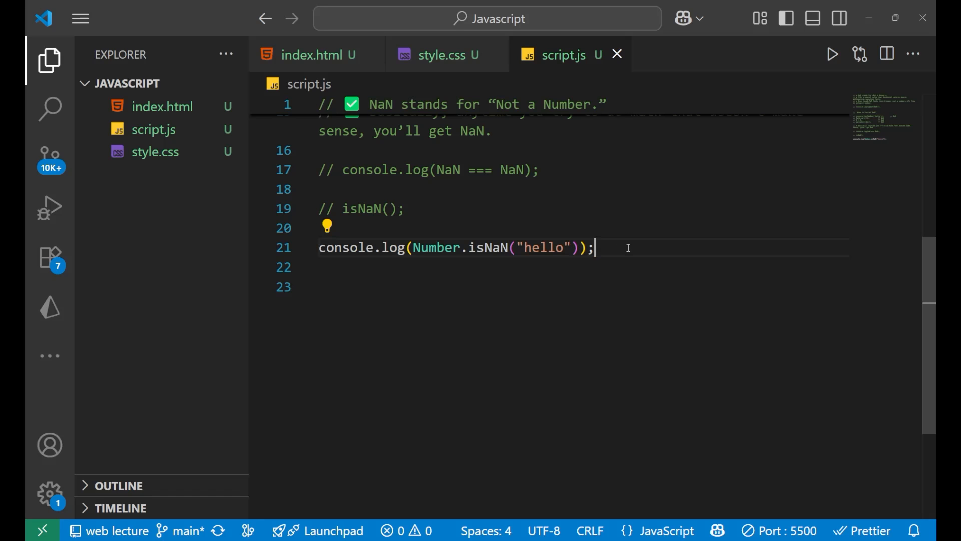
pyautogui.press('alt+tab')
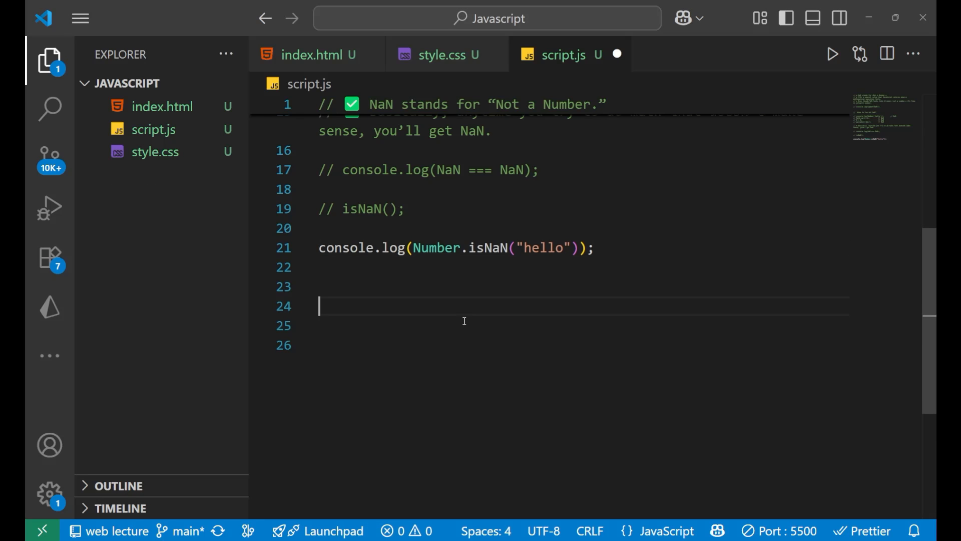
# Step: Type const num = parseInt('hello'); on line 24
pyautogui.write('const')
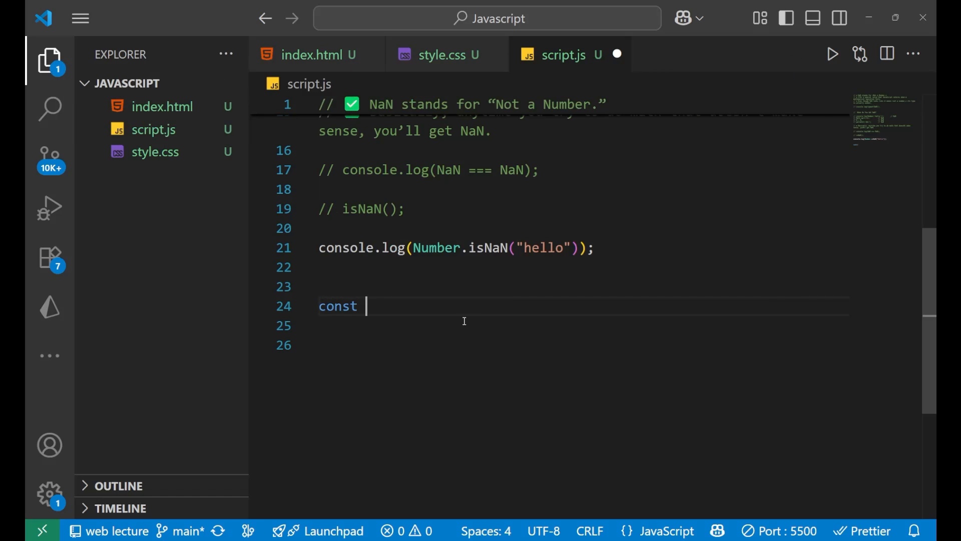
pyautogui.write('num = parseInt')
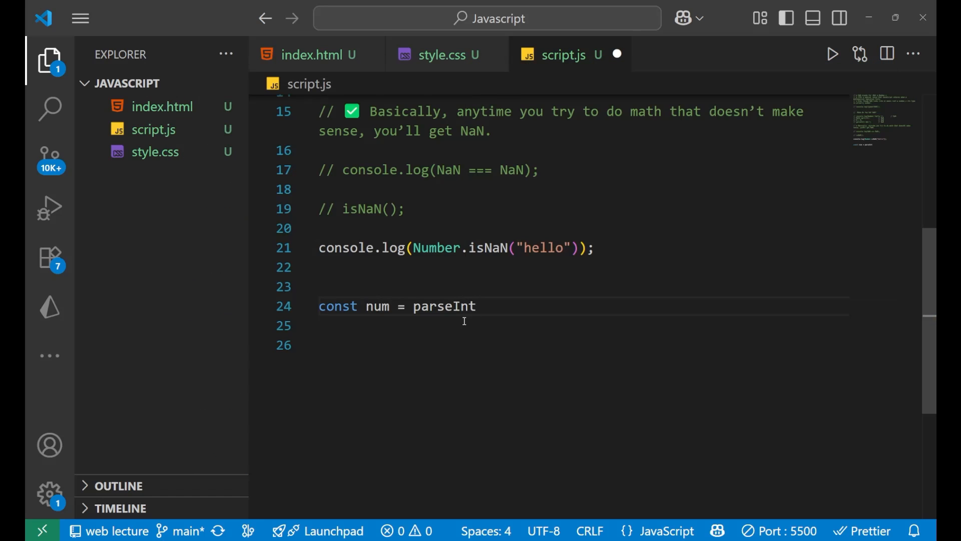
pyautogui.write("('')")
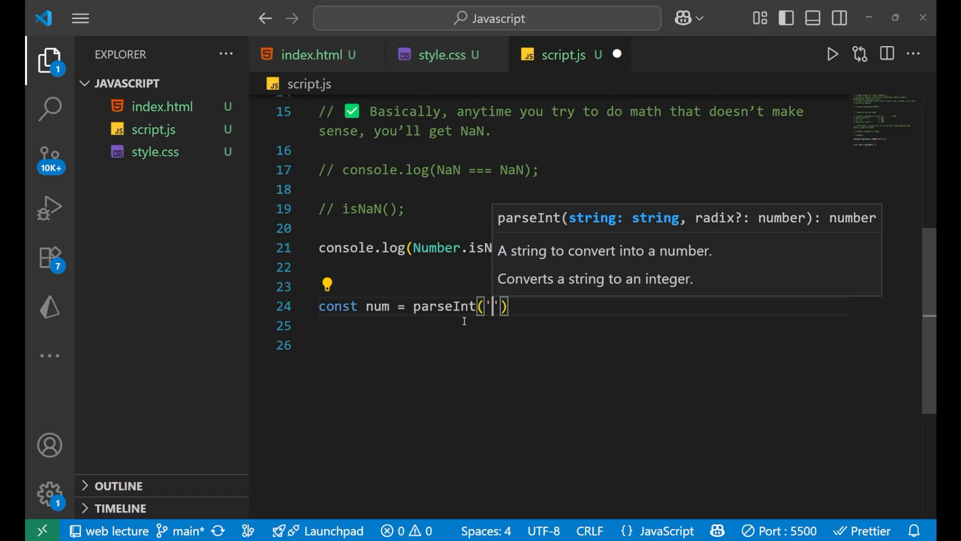
pyautogui.write('hello')
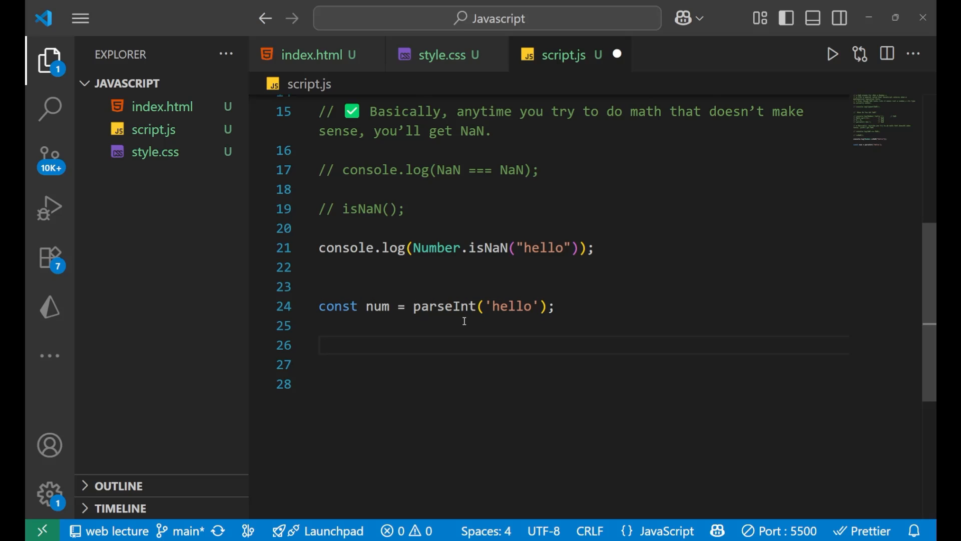
# Step: Write if (Number.isNaN(num)) { console.log('oops, invalid Number'); } in script.js
pyautogui.write('if(')
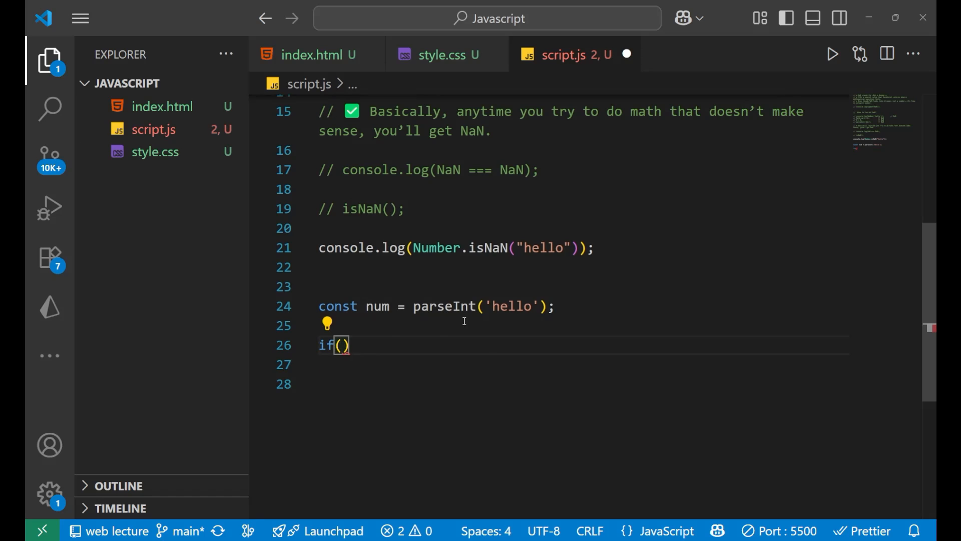
pyautogui.write('SVGAnimatedNumberList.')
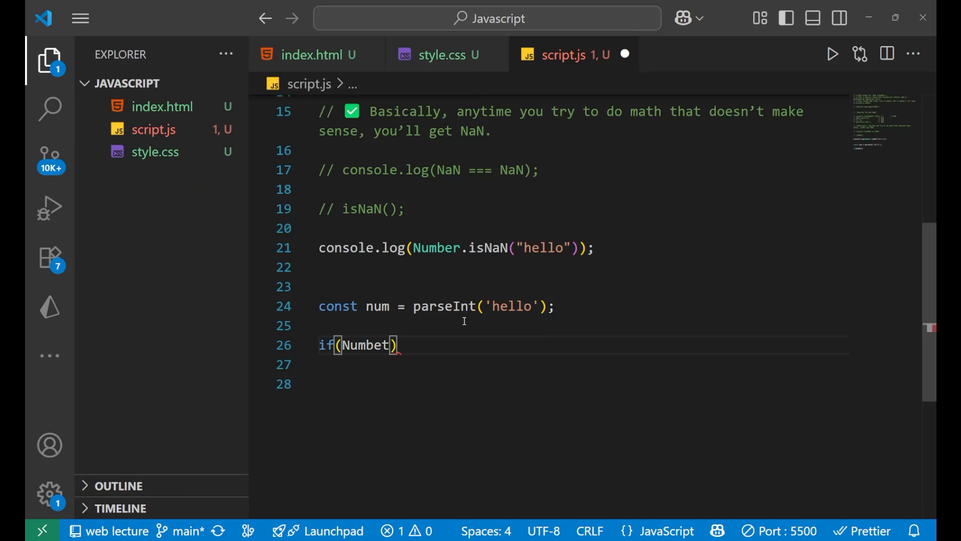
pyautogui.write('Number.isNaN')
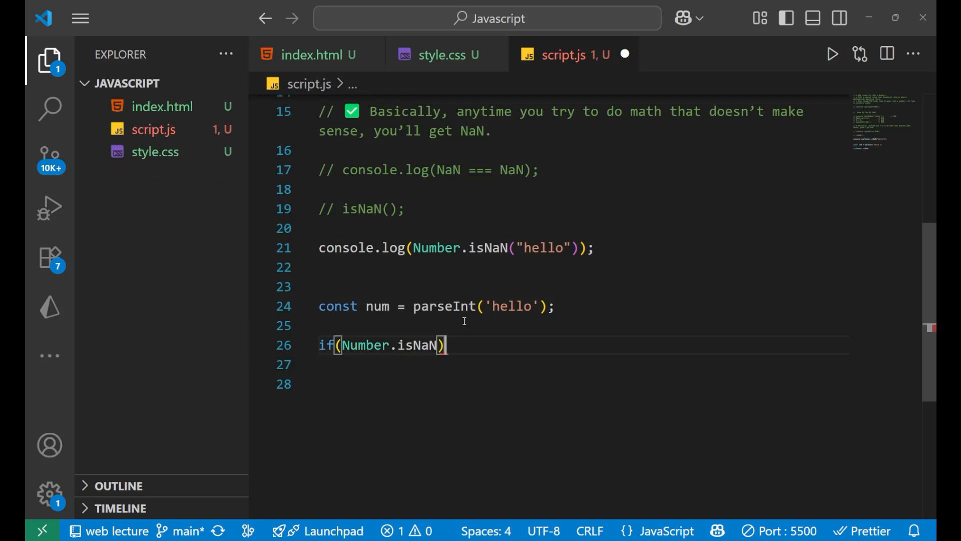
pyautogui.write('{')
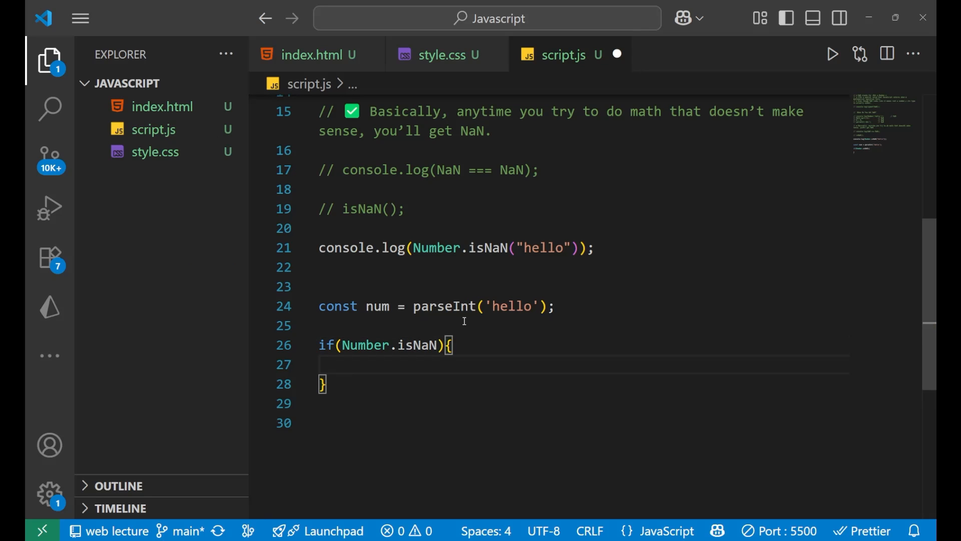
pyautogui.write("console.log('');")
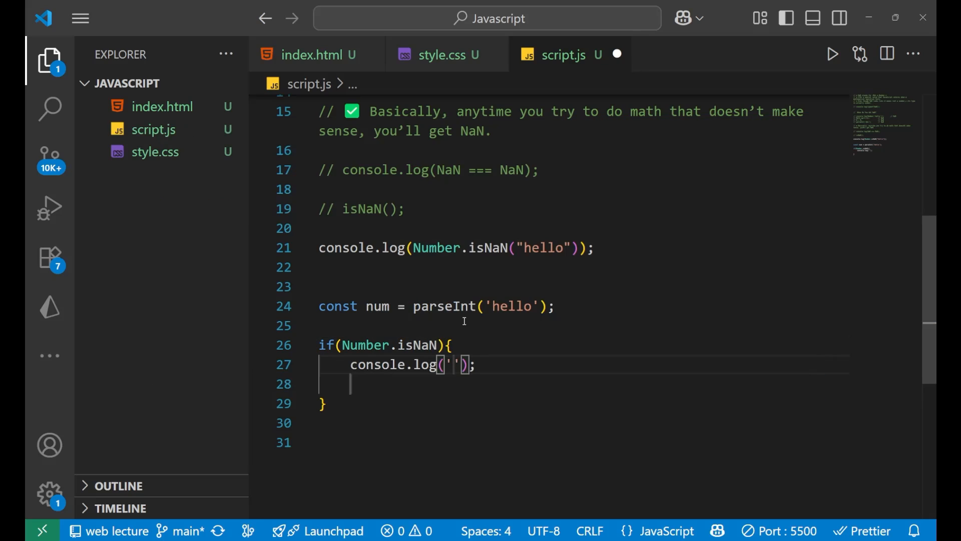
pyautogui.write('oops,')
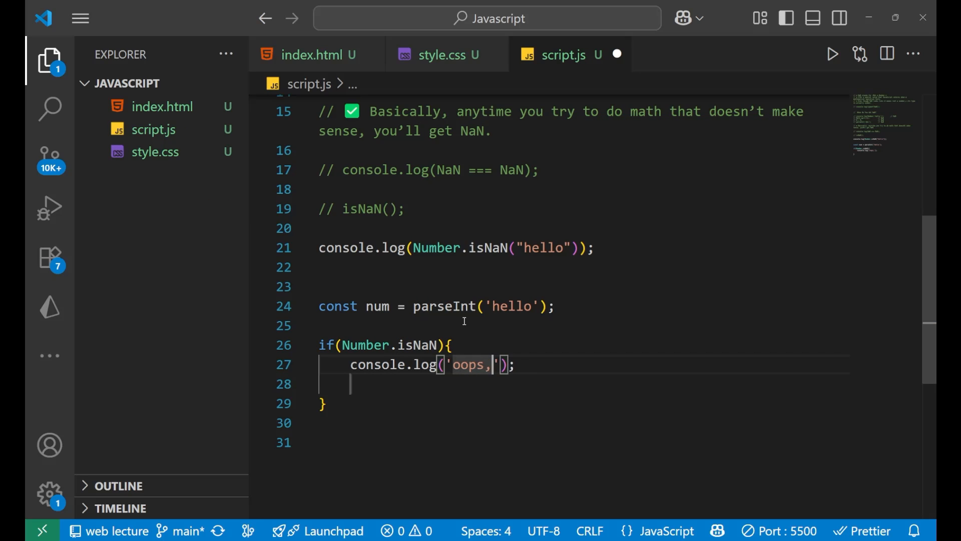
pyautogui.write('invalid')
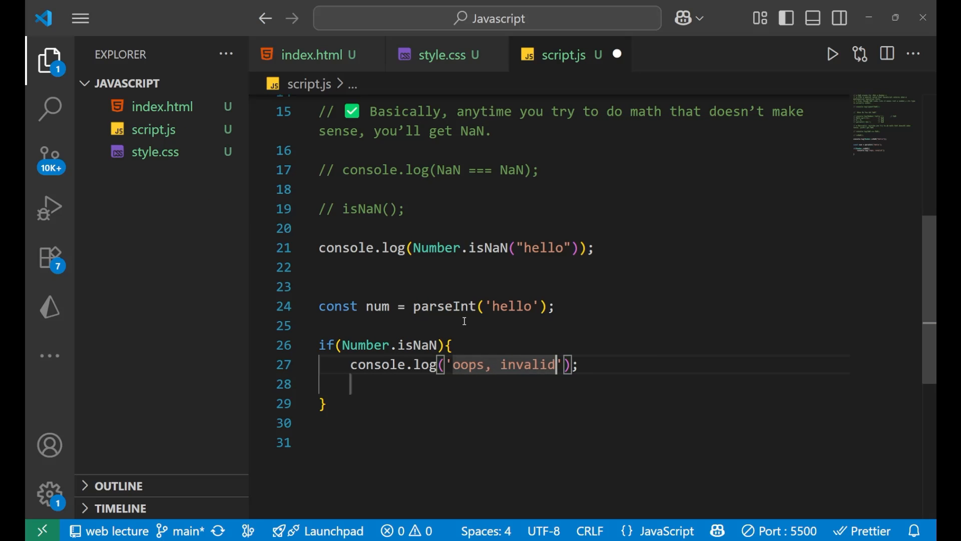
pyautogui.write('Number')
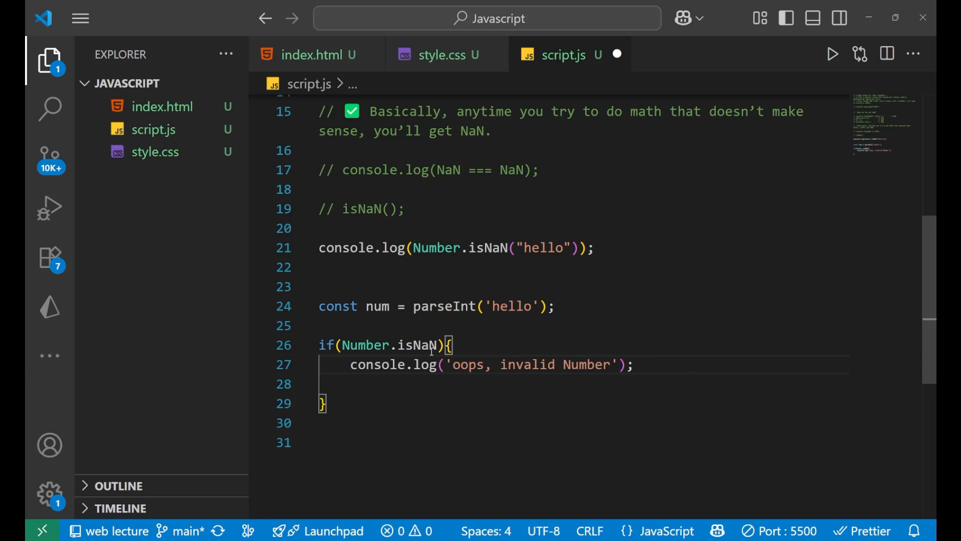
pyautogui.moveTo(366, 345)
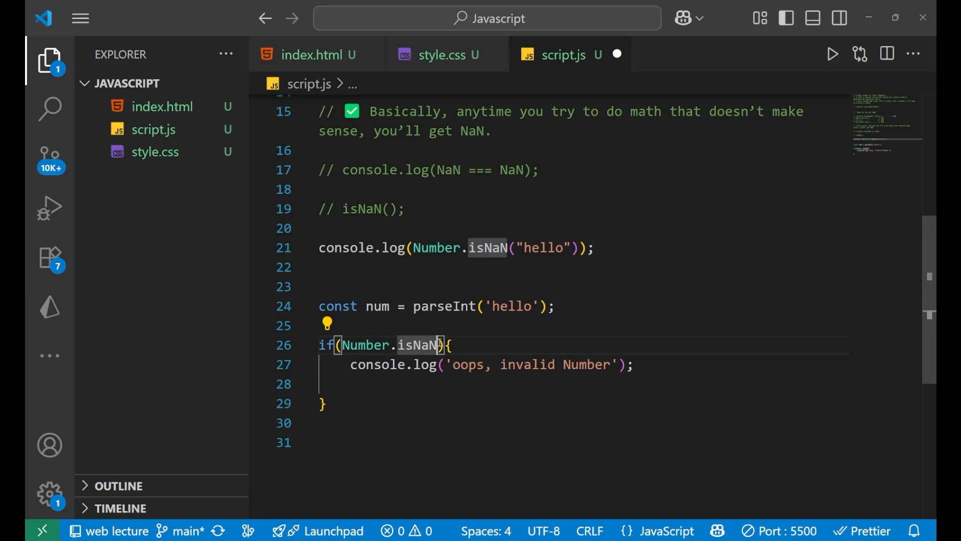
pyautogui.write('num)')
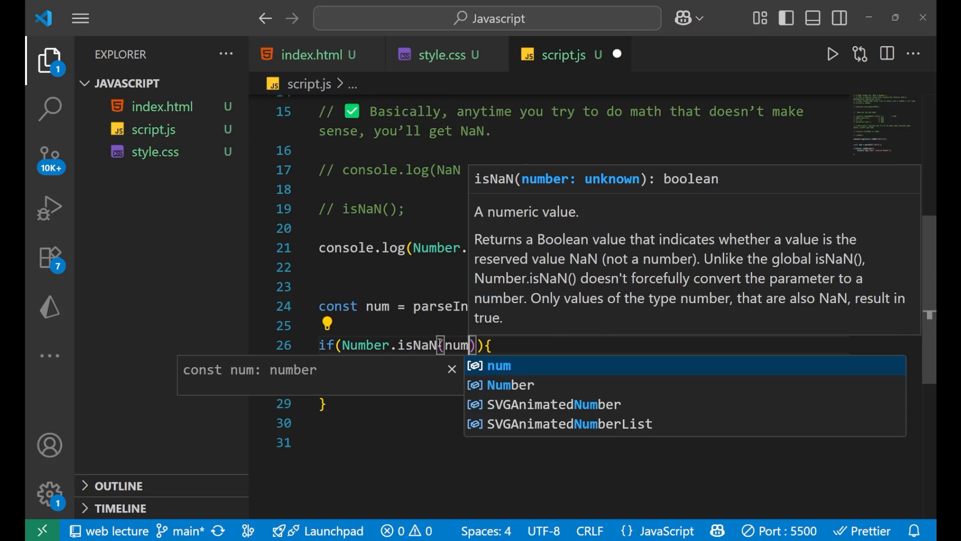
pyautogui.write("console.log('oops, invalid Number');")
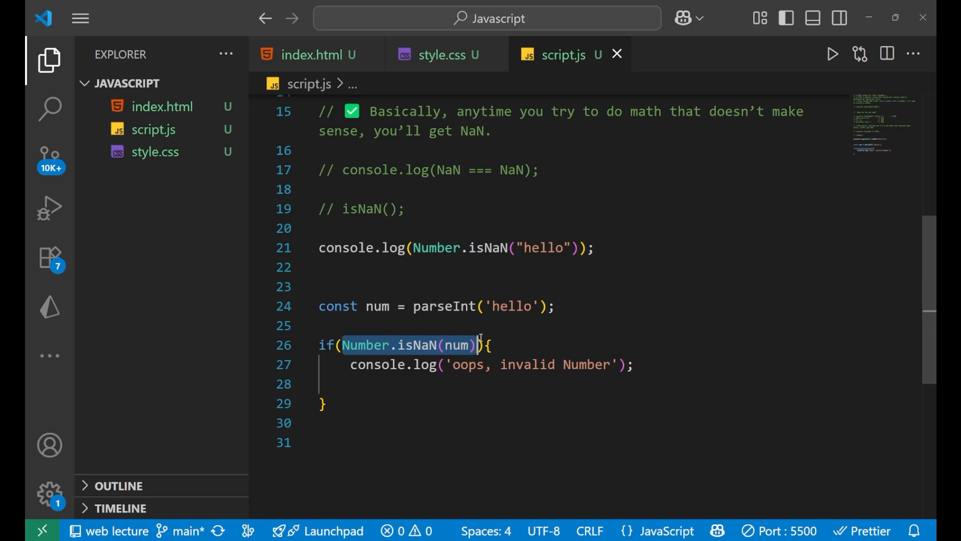
pyautogui.click(512, 353)
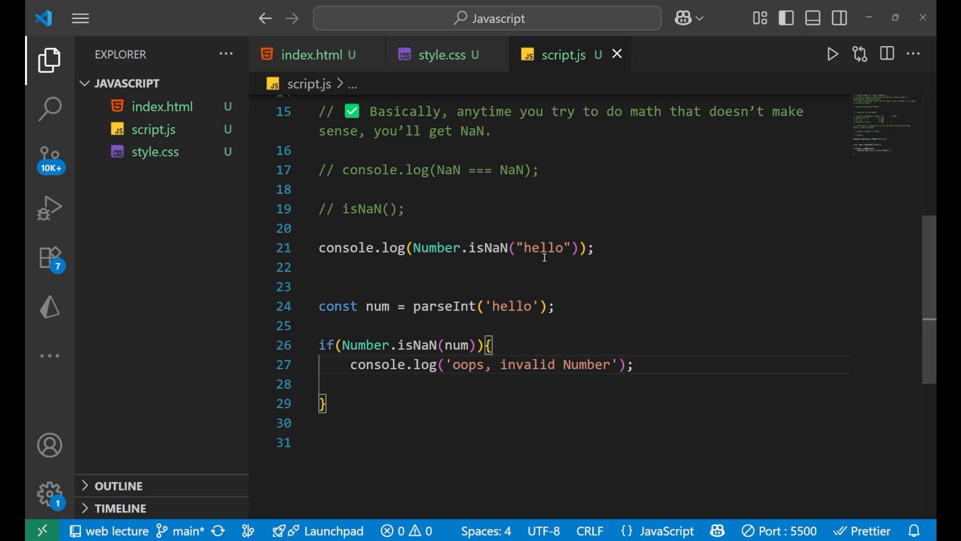
pyautogui.scroll(-3)
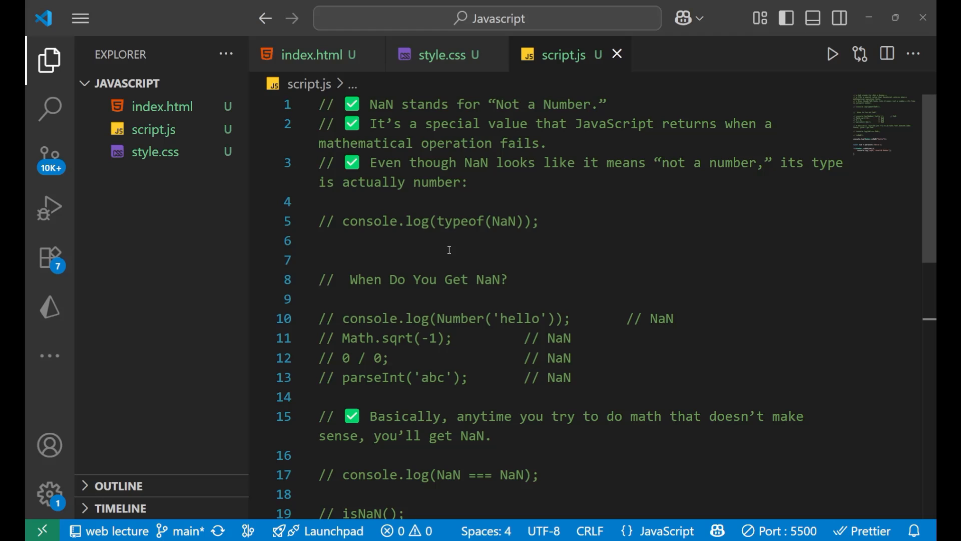
pyautogui.moveTo(502, 293)
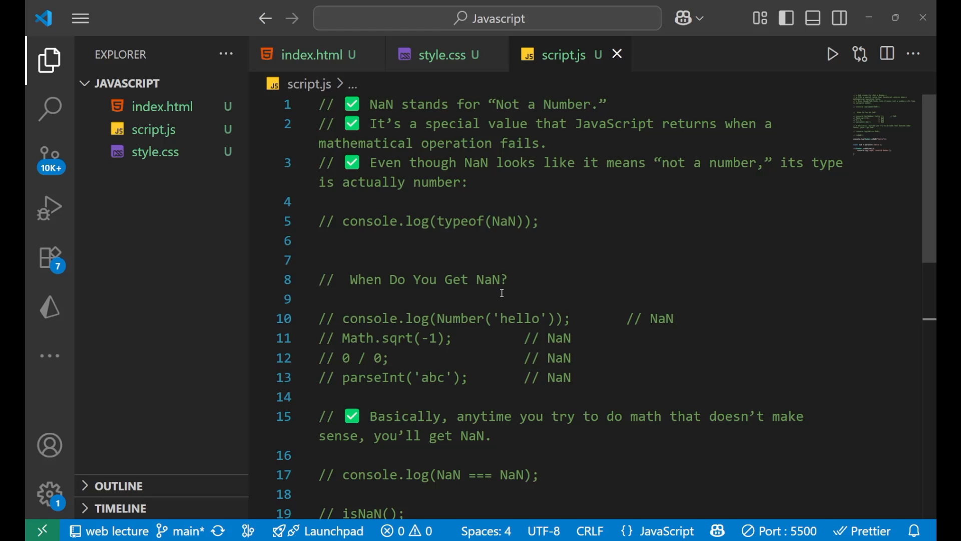